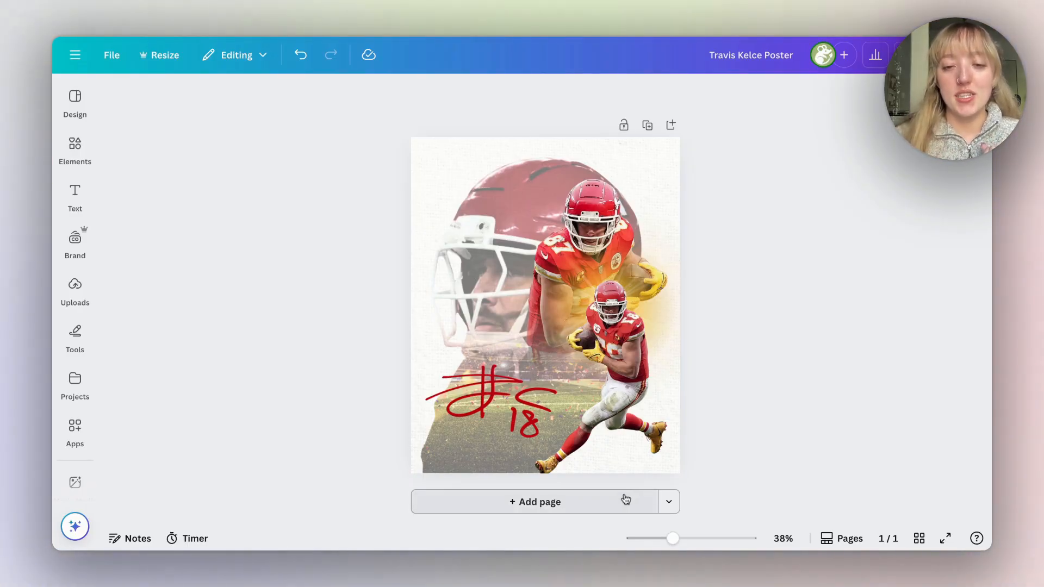
Add a blank second page below the finished poster
left_click(535, 503)
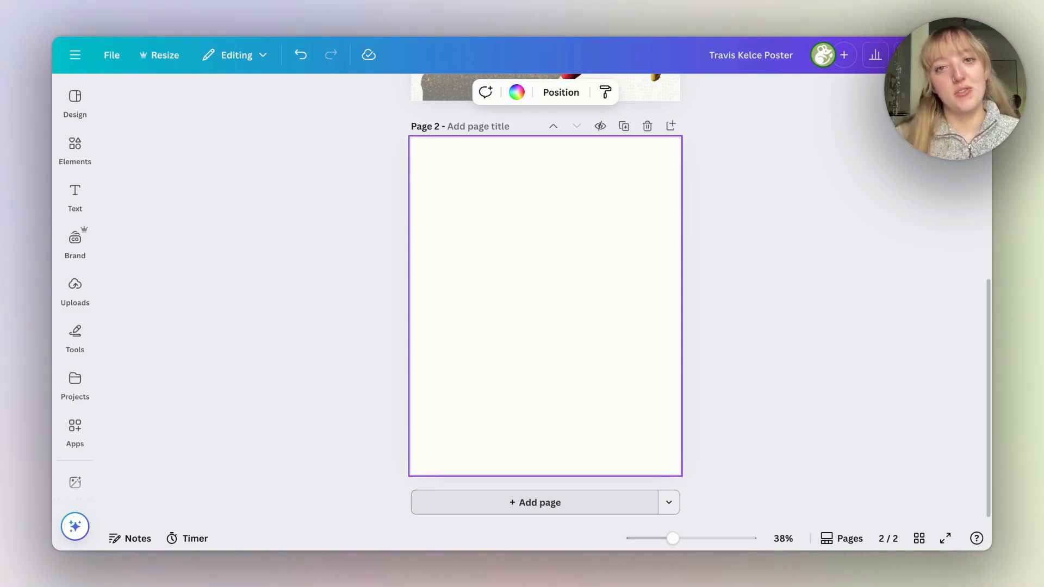
mouse_move(661, 183)
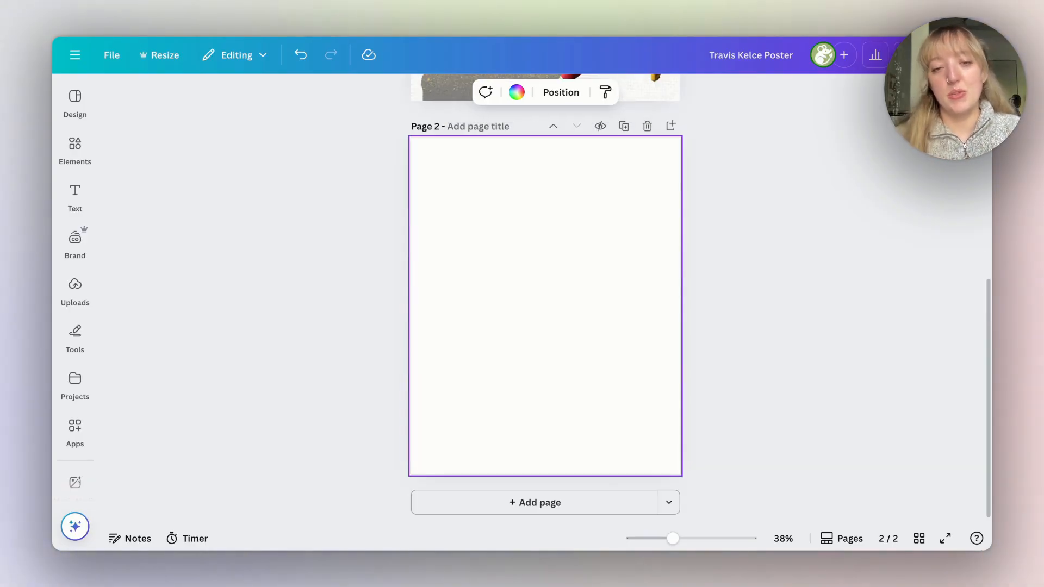
Place the uploaded helmet close-up on page 2 and enlarge it to cover the page
left_click(75, 284)
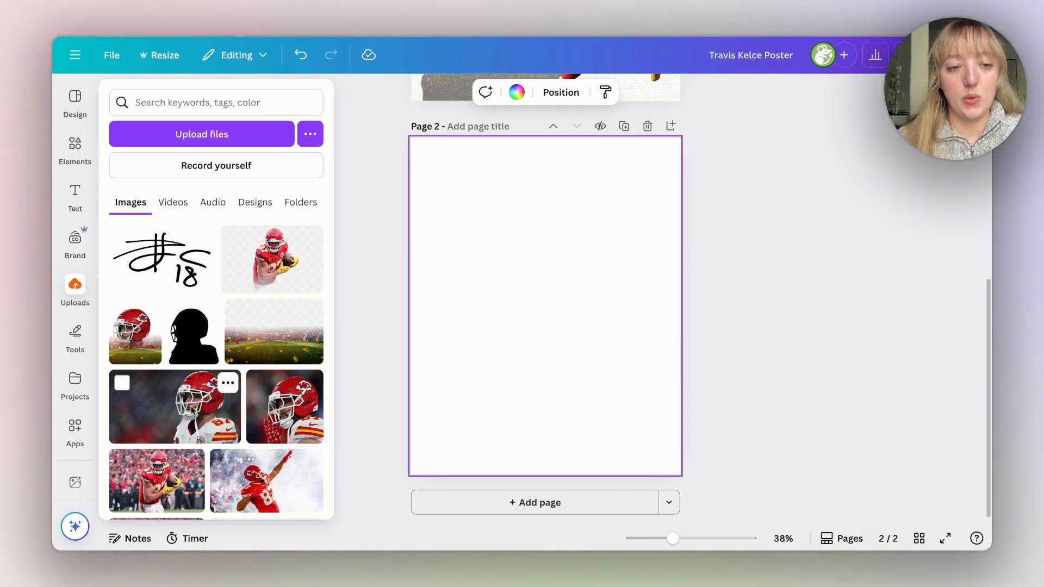
left_click(285, 407)
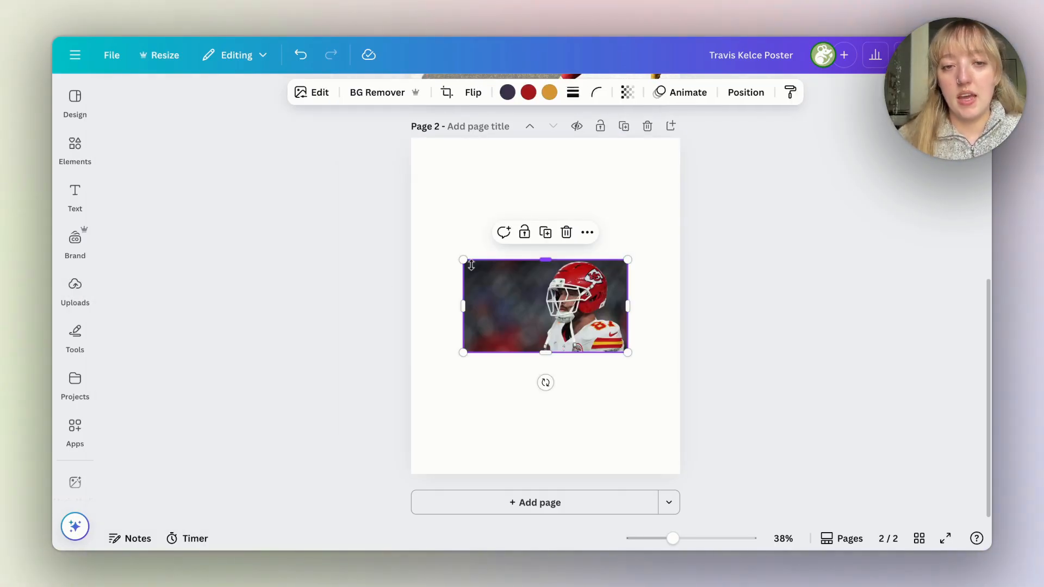
left_click_drag(465, 259, 491, 224)
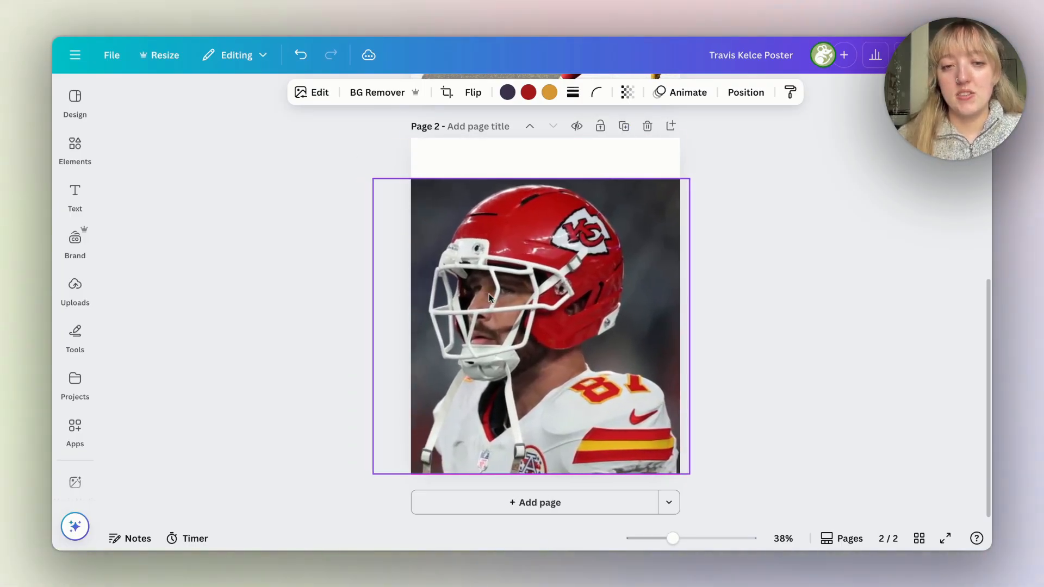
Remove the helmet photo's background with BG Remover and duplicate the page
left_click(489, 298)
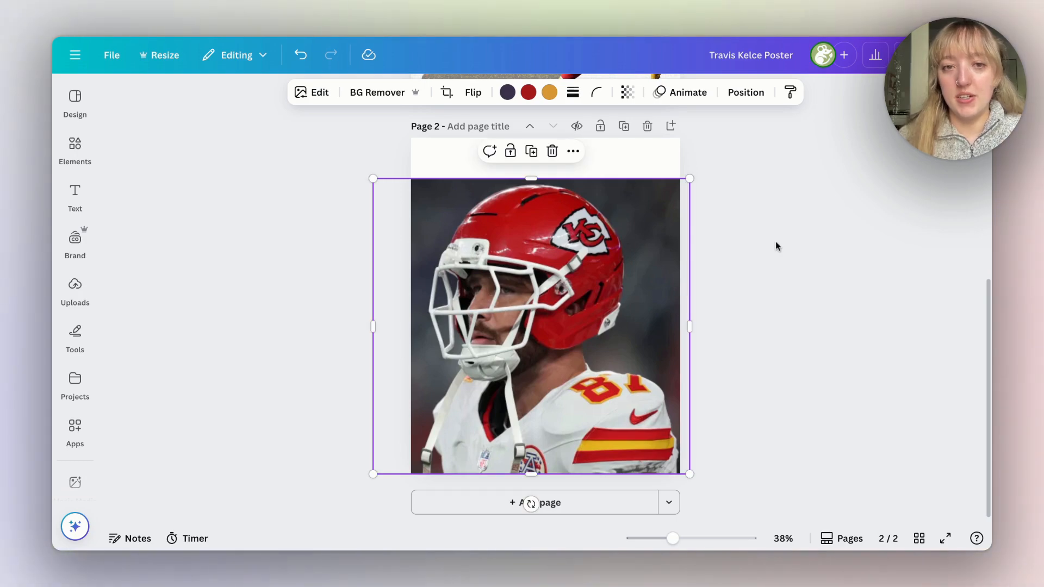
left_click(377, 91)
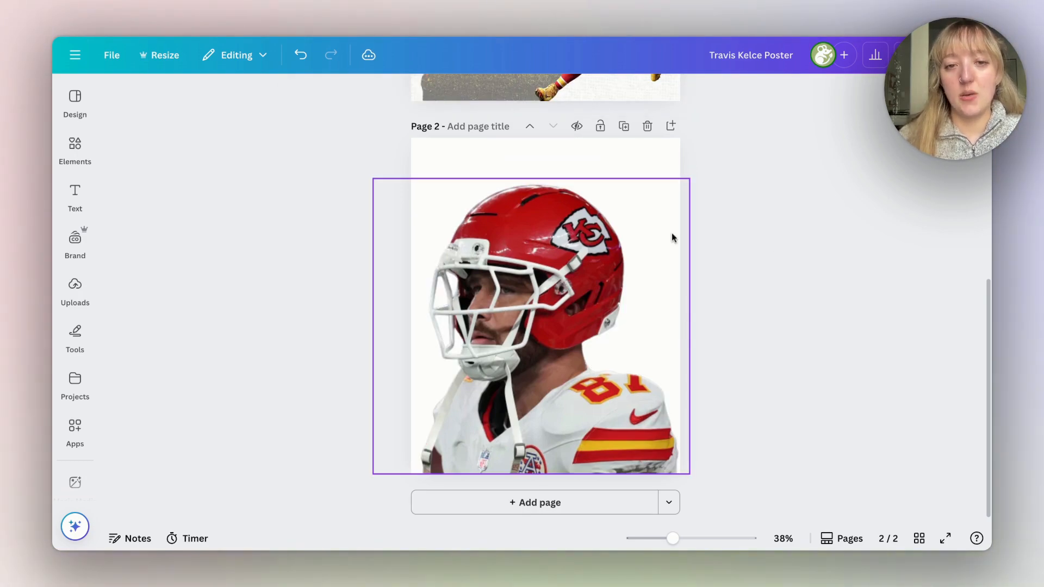
left_click(625, 126)
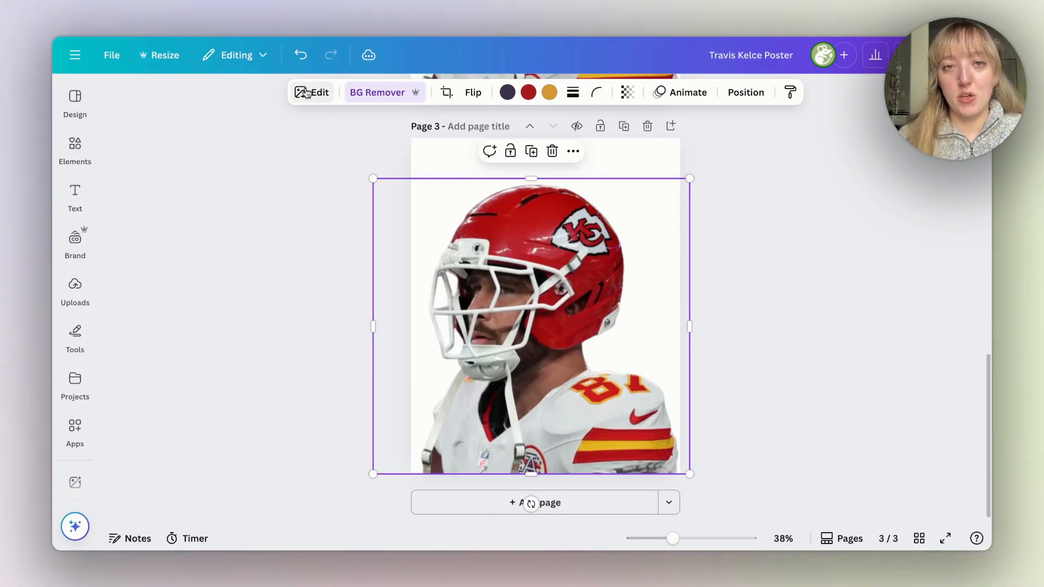
Apply a custom Duotone with black (#000000) highlights and shadows to page 3's helmet photo
left_click(311, 91)
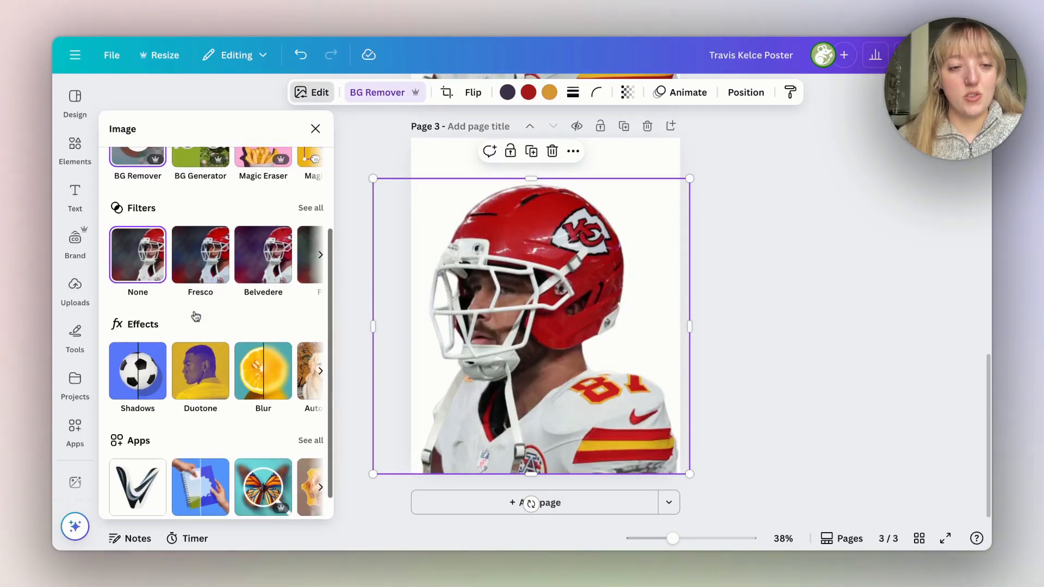
left_click(200, 371)
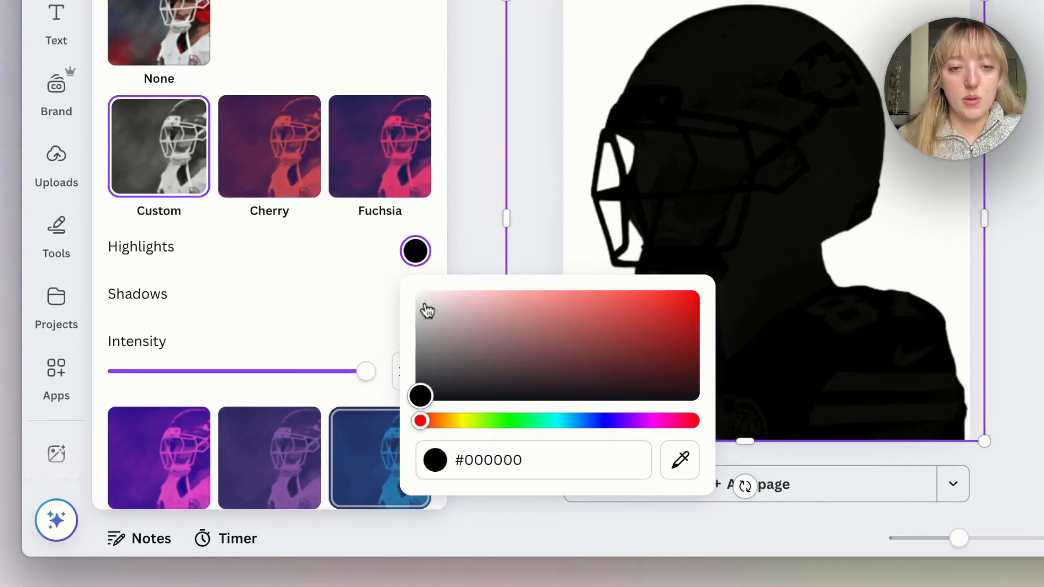
left_click(415, 298)
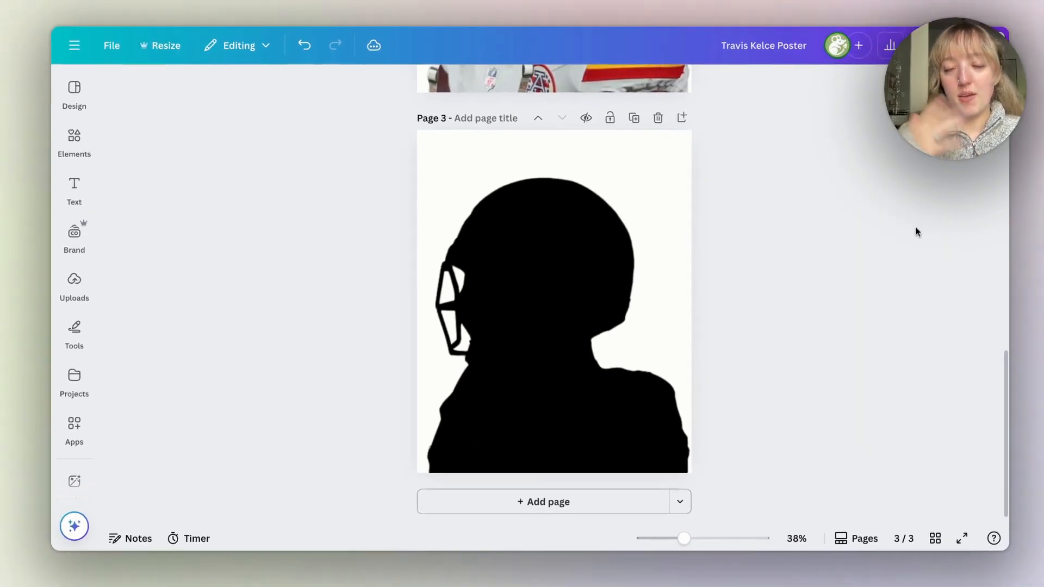
left_click(957, 55)
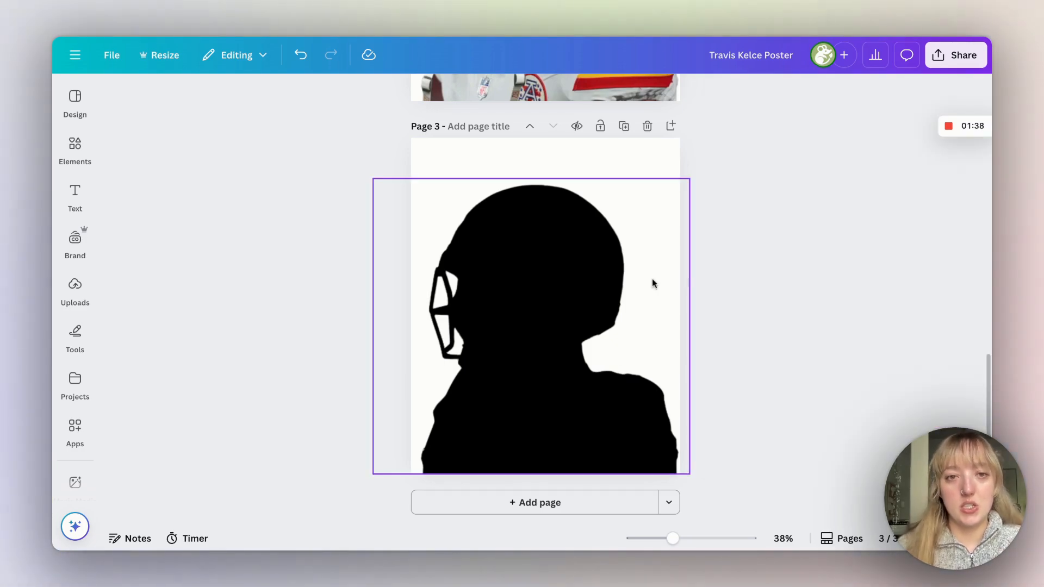
Search Elements for 'football stadium'
left_click(75, 284)
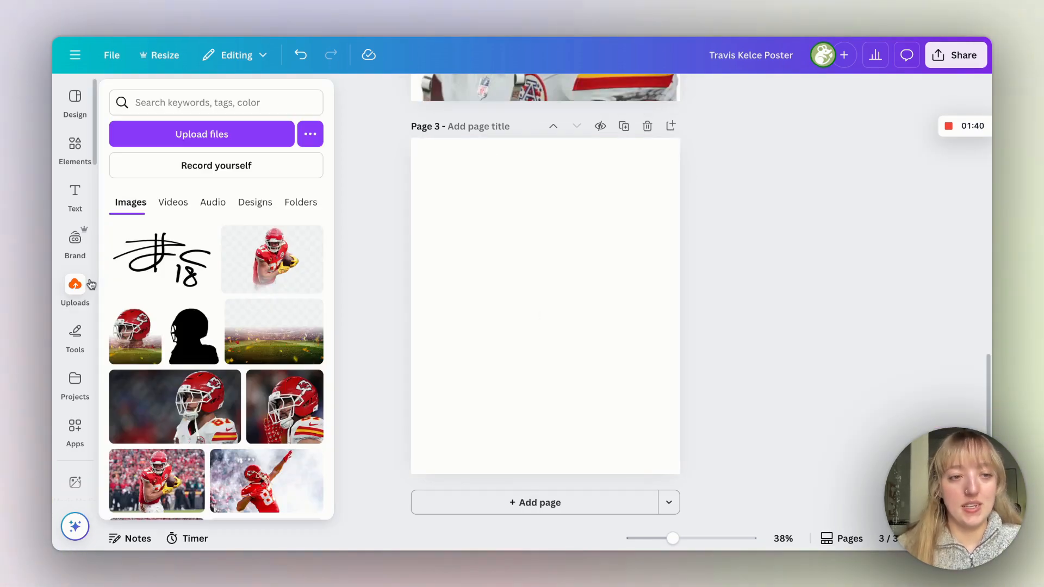
left_click(193, 335)
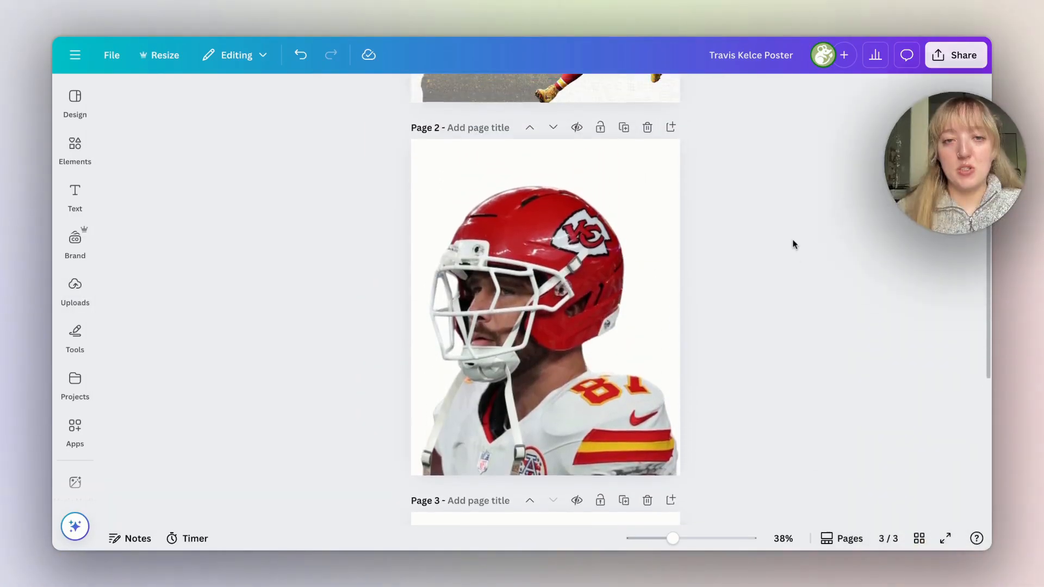
scroll("up", 3)
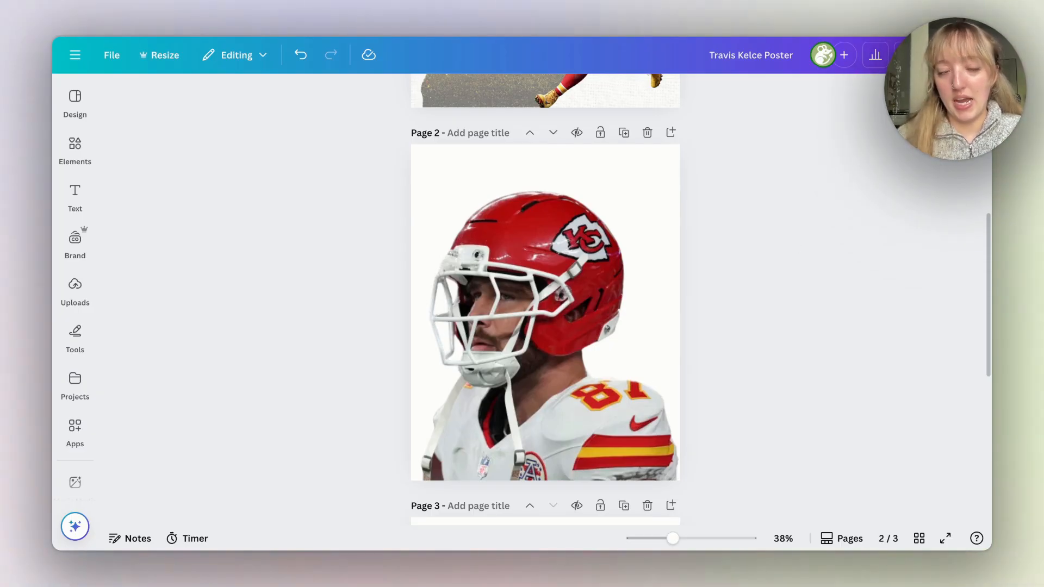
type("f")
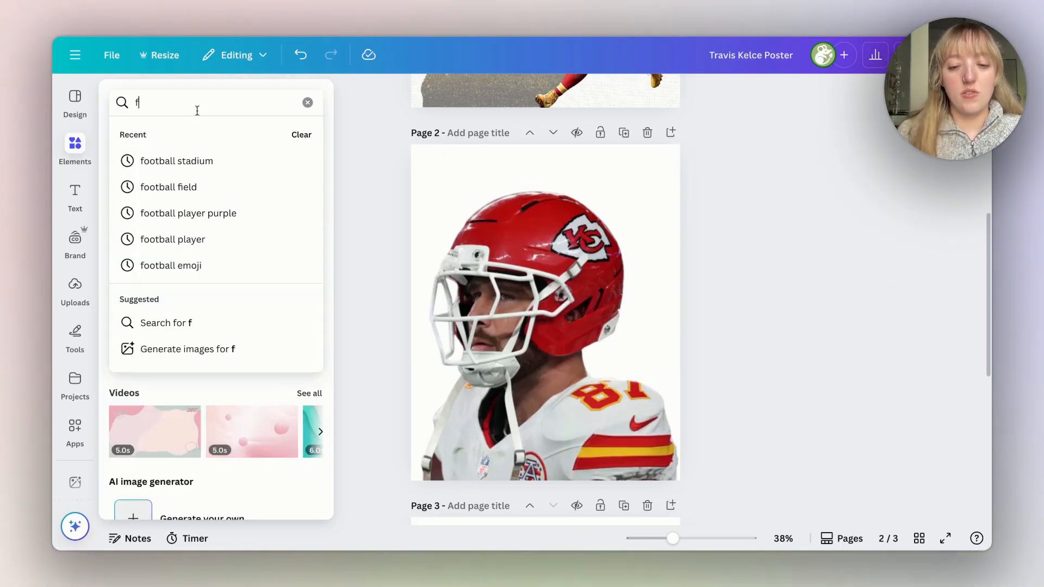
type("ootball stadium")
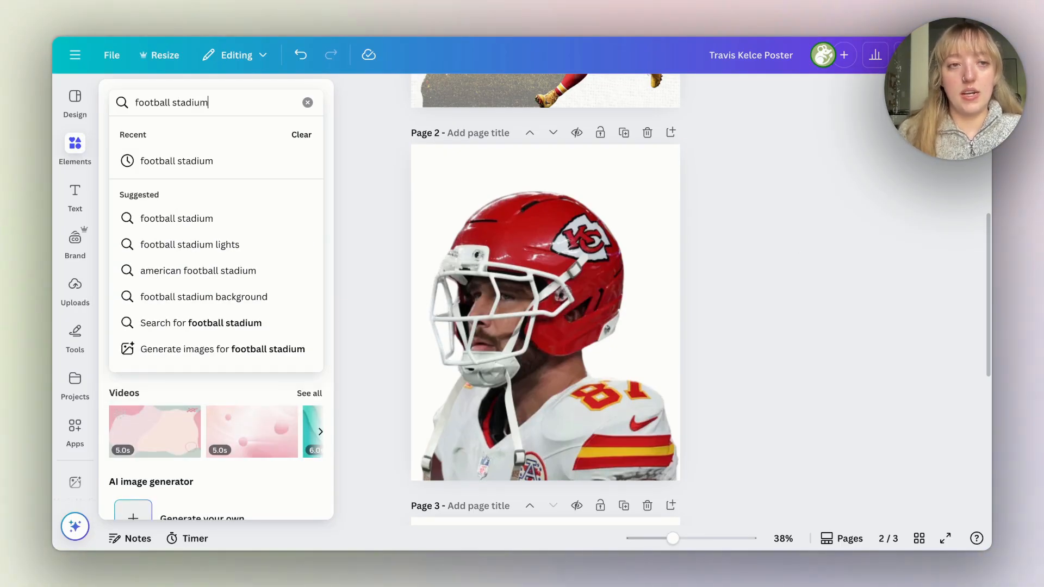
key("Enter")
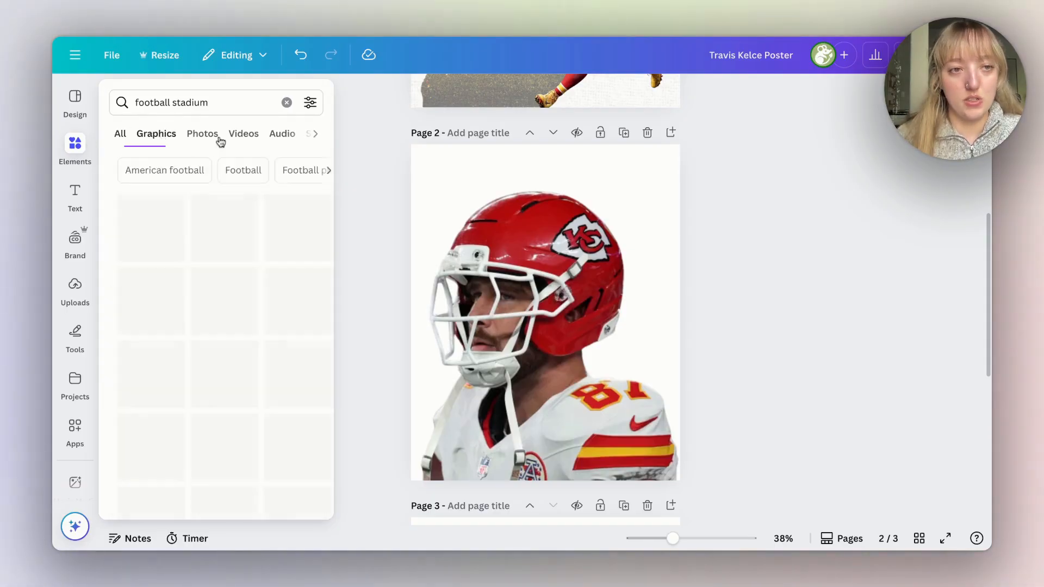
Filter the results to Photos and browse through the stadium images
left_click(203, 134)
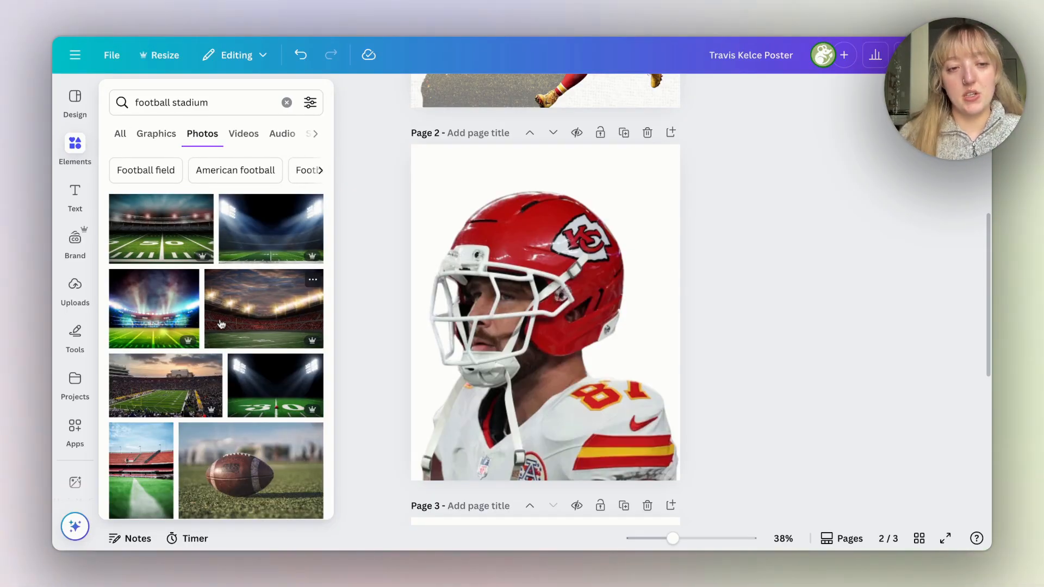
scroll("down", 3)
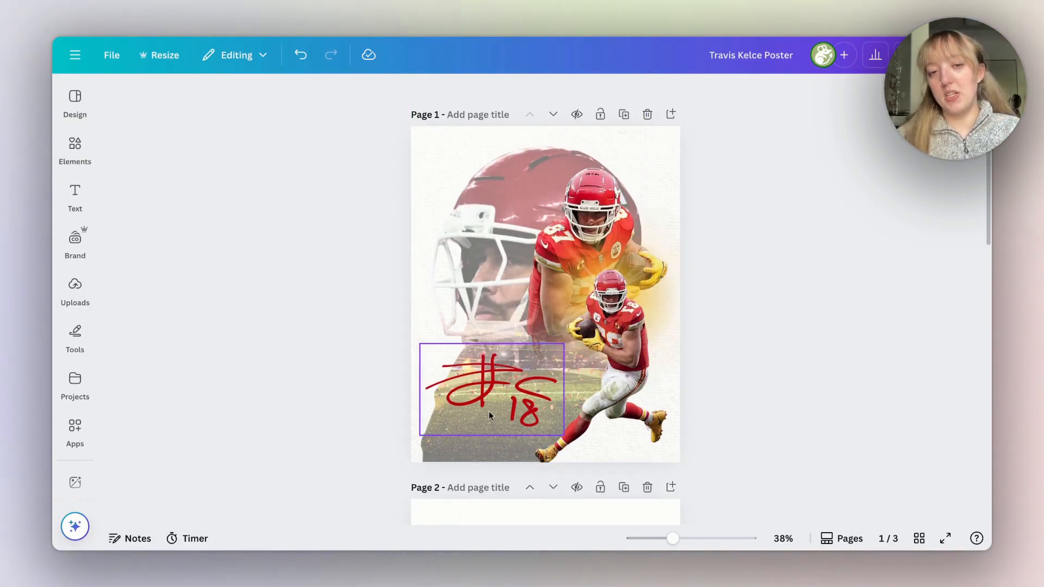
scroll("down", 3)
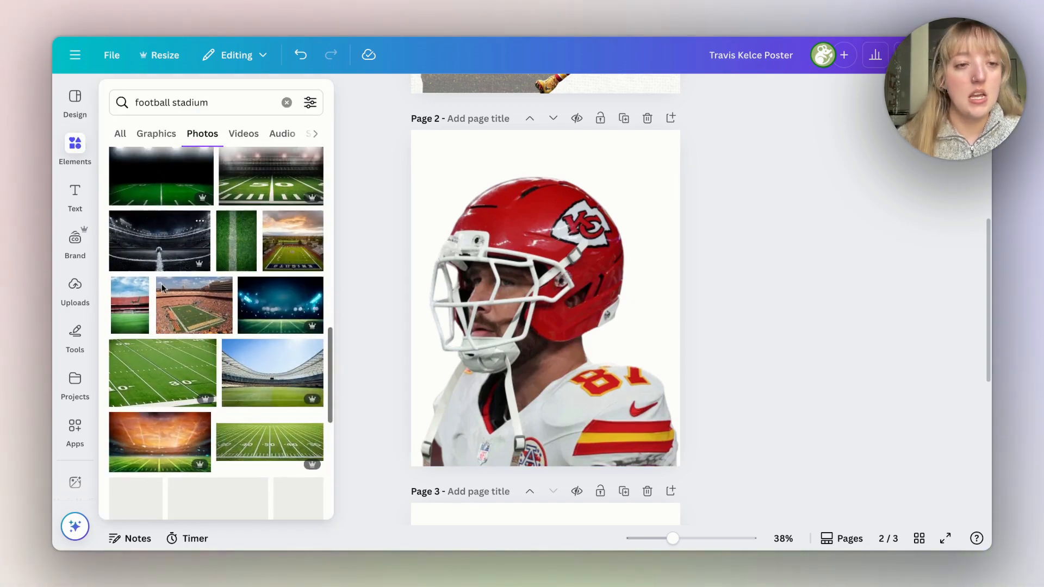
scroll("down", 3)
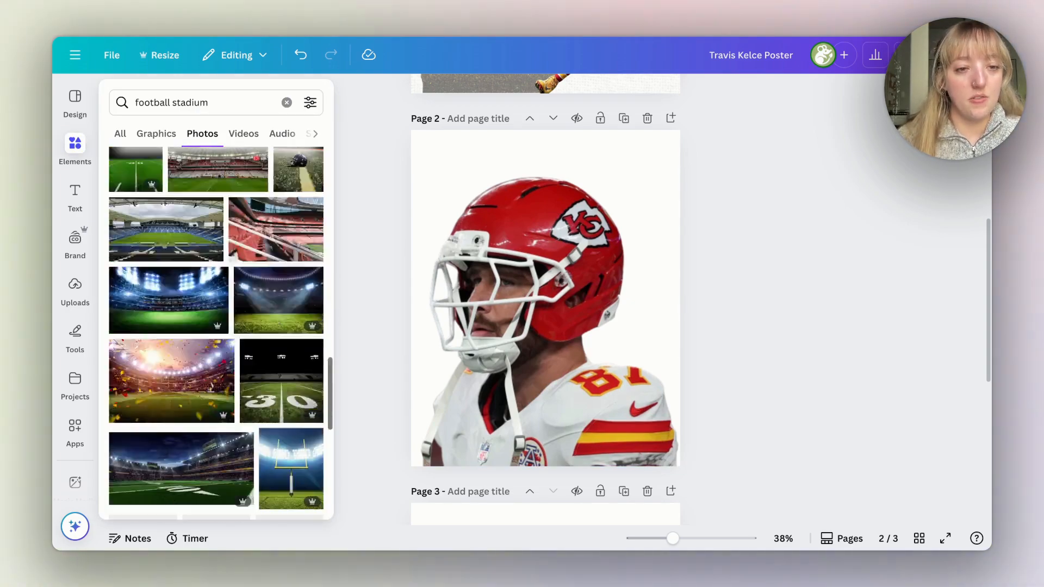
Add the confetti stadium photo over the helmet and launch Image Blender's linear fade
left_click(172, 381)
type("image blend")
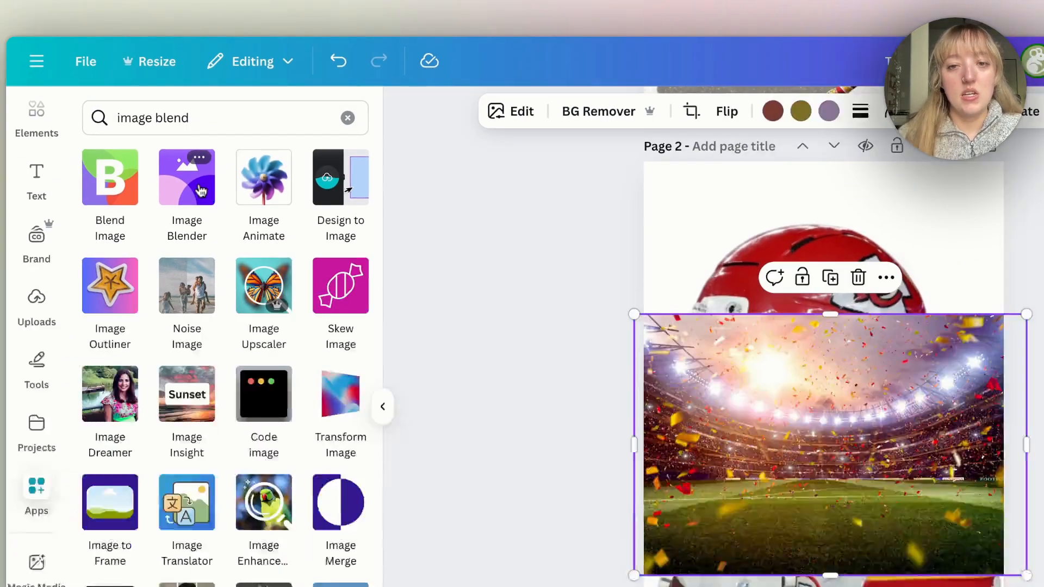
left_click(187, 176)
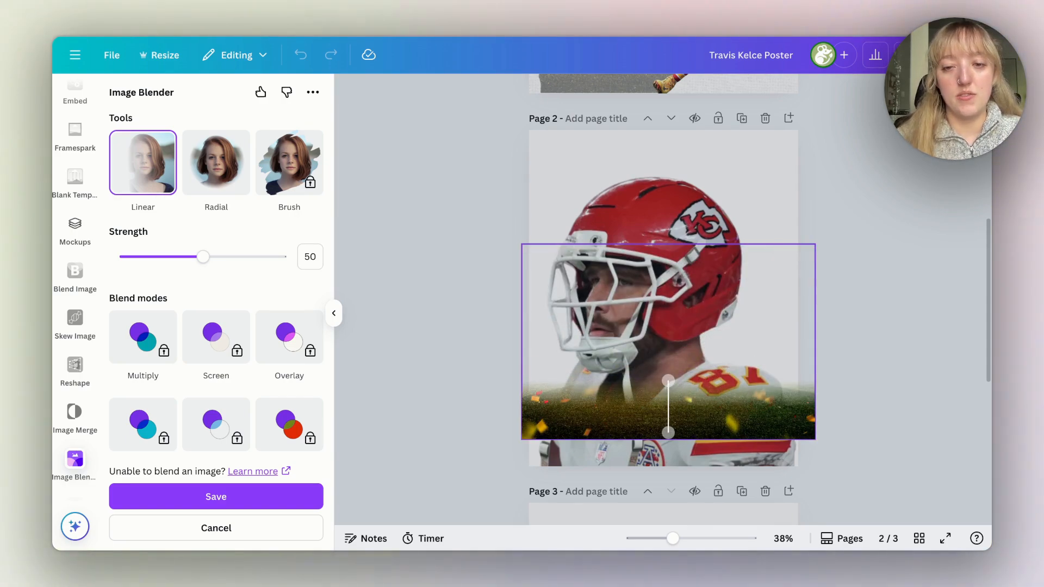
mouse_move(685, 377)
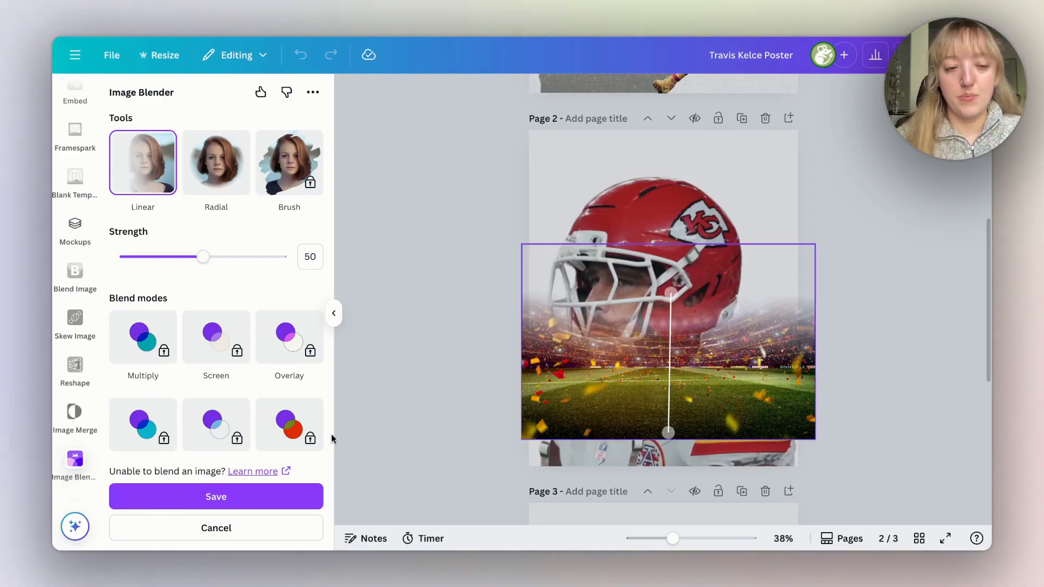
Save the linear helmet-stadium blend at strength 50, hide the panel and deselect the image
left_click(215, 496)
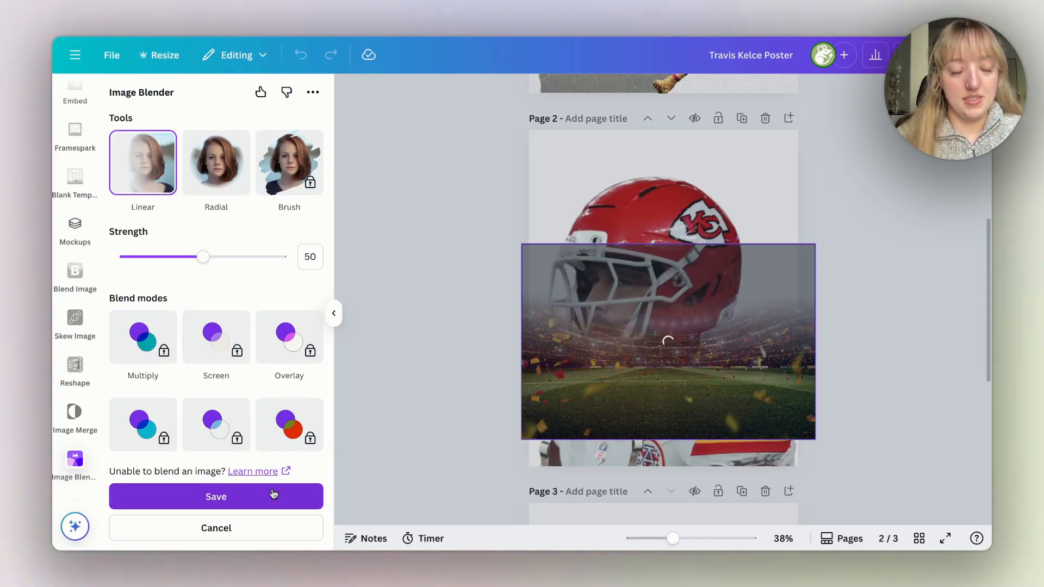
left_click(216, 496)
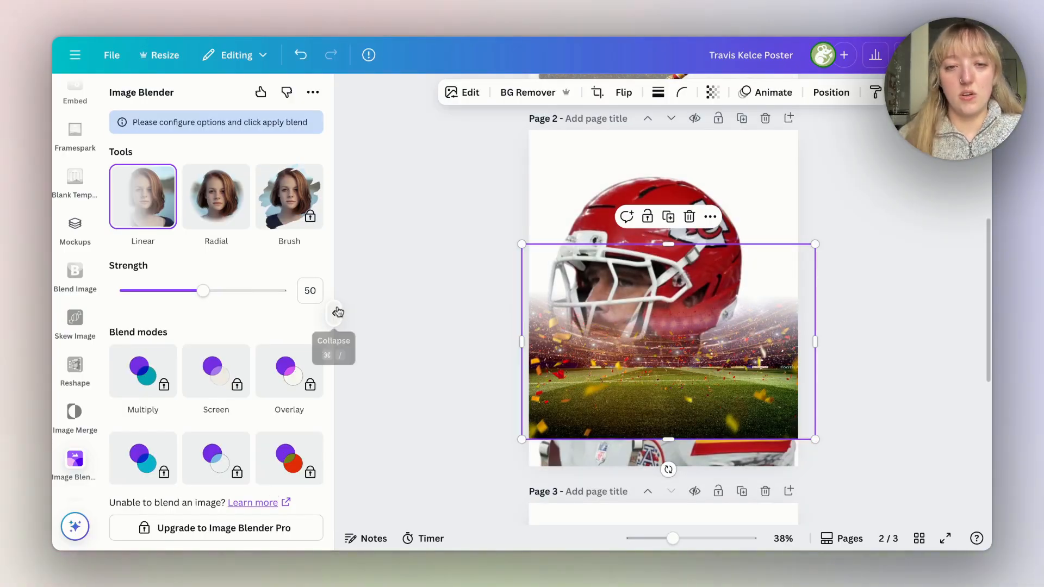
left_click(337, 311)
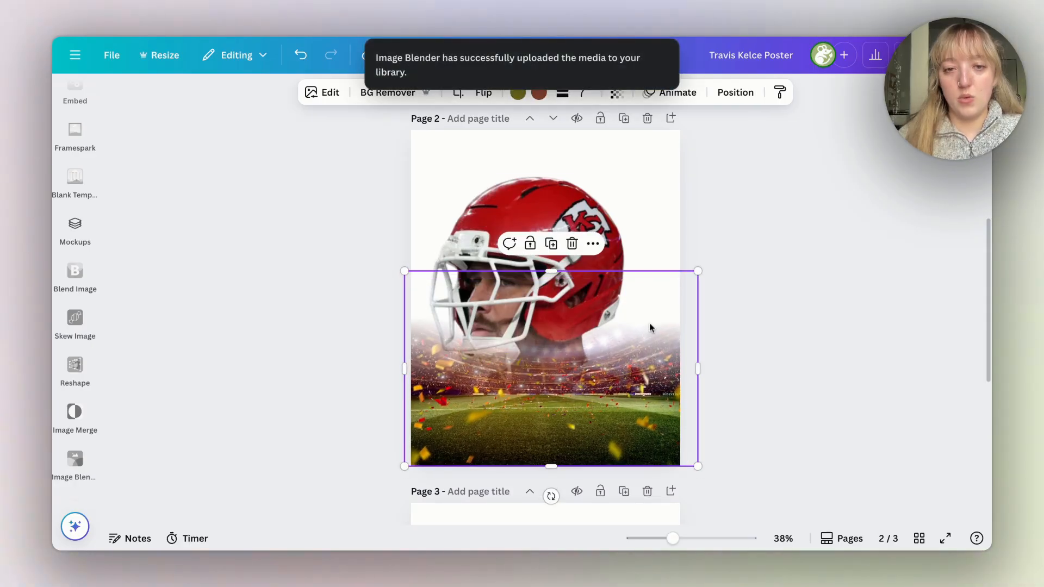
left_click(762, 210)
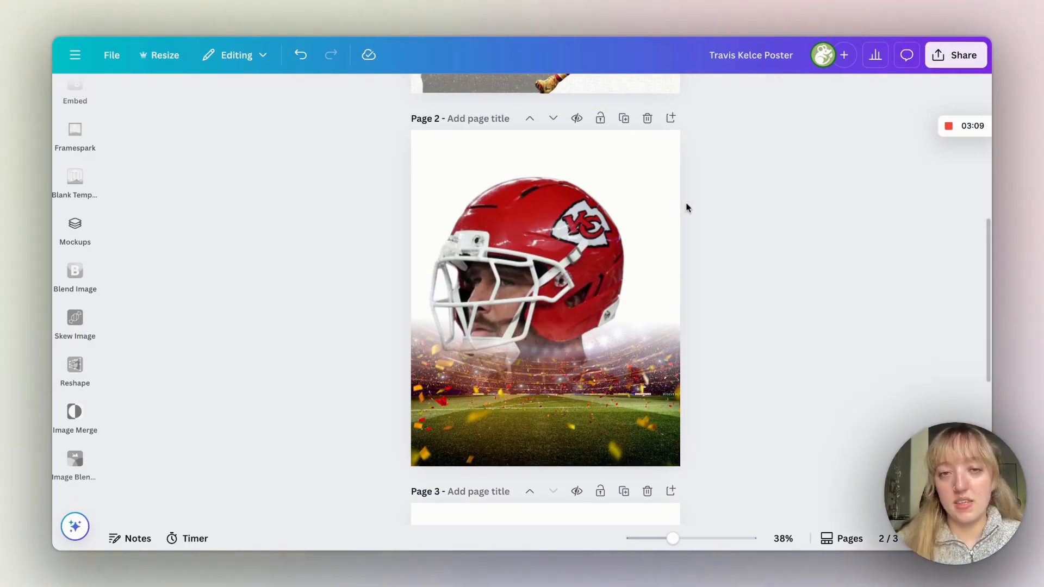
mouse_move(802, 195)
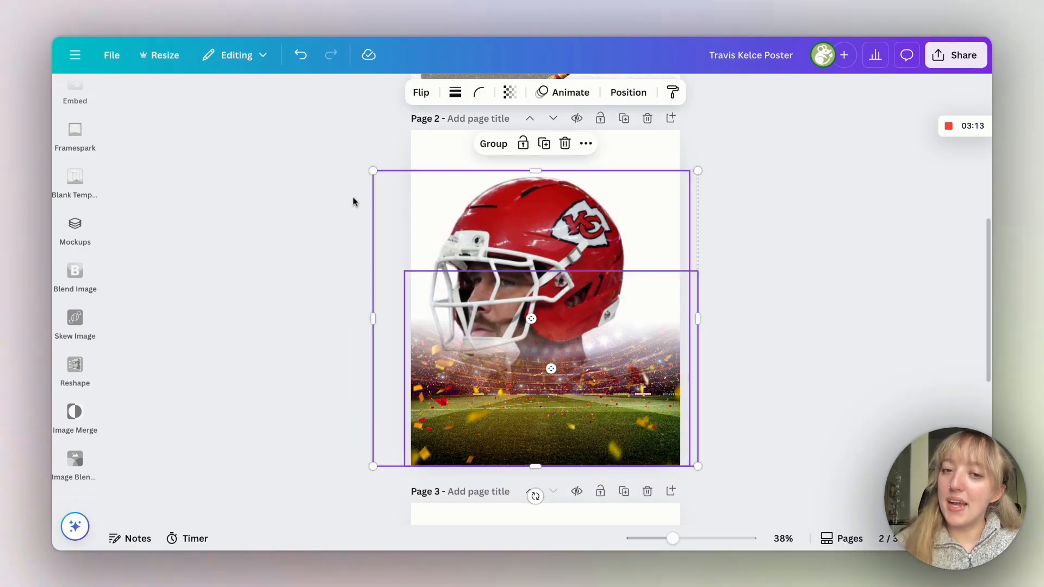
Add the saved helmet-stadium blend from Uploads onto page 2 and start enlarging it
left_click(74, 228)
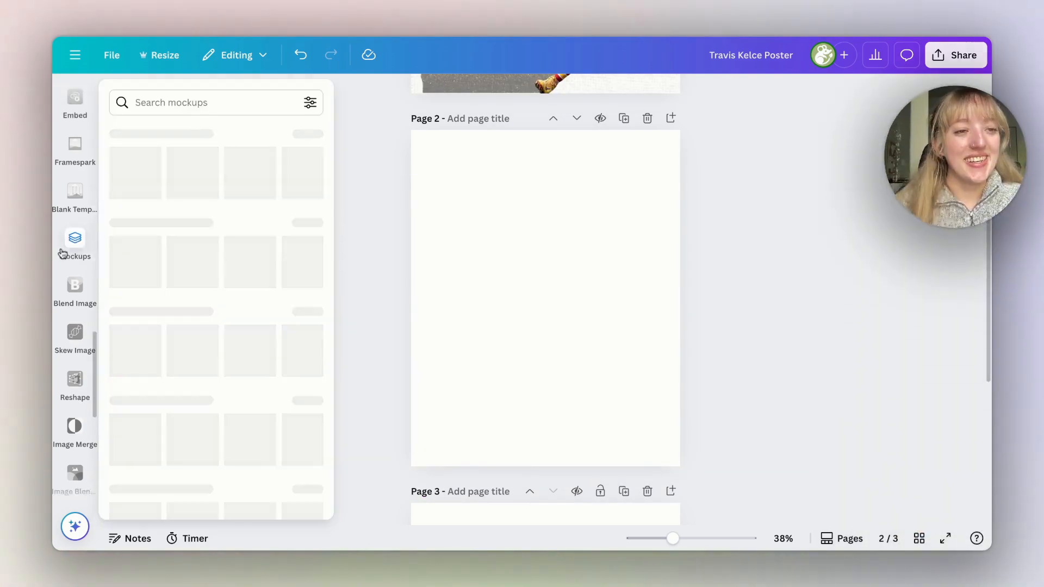
left_click(74, 284)
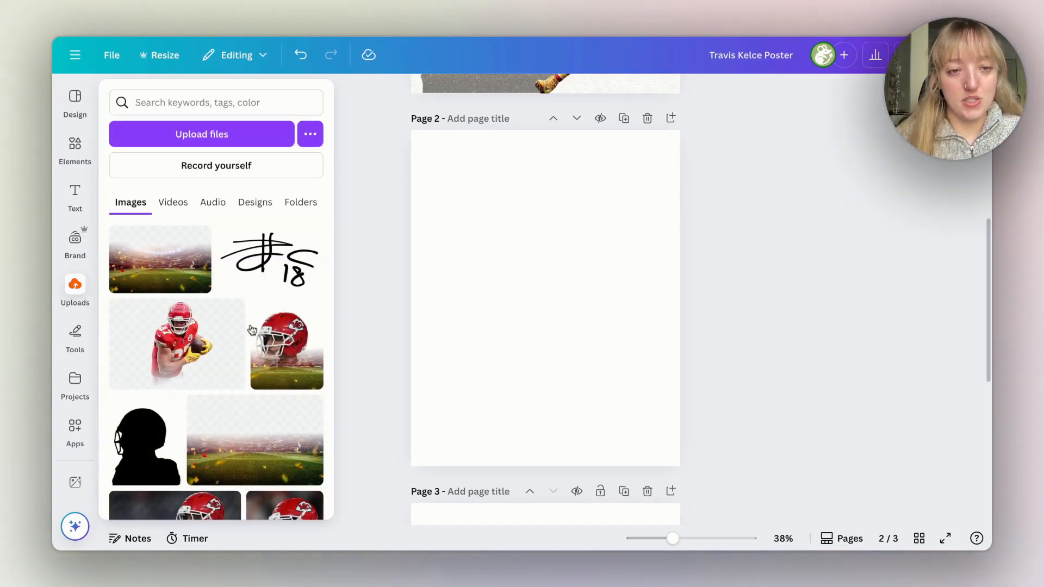
left_click(288, 346)
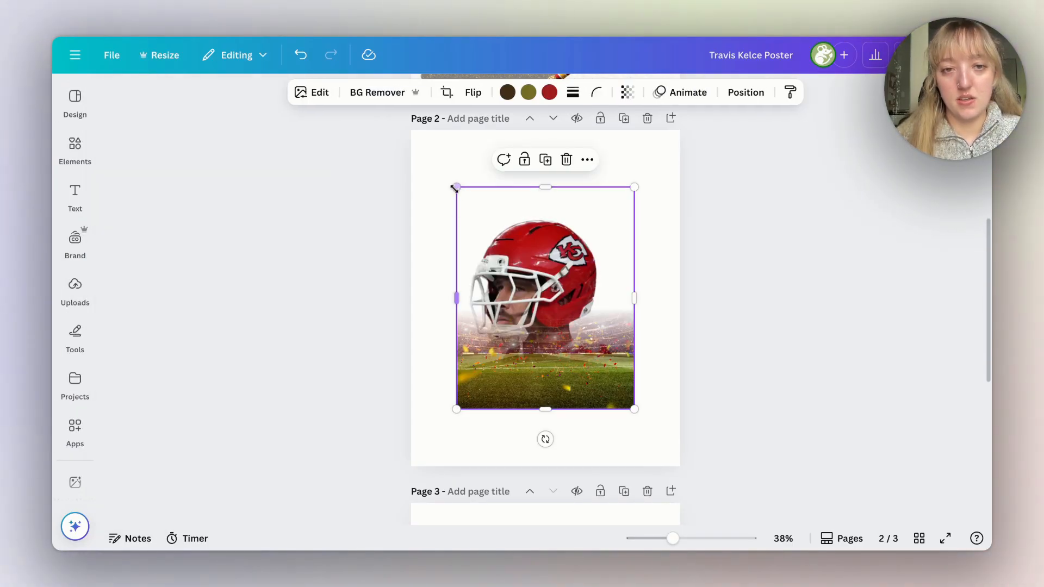
left_click(728, 398)
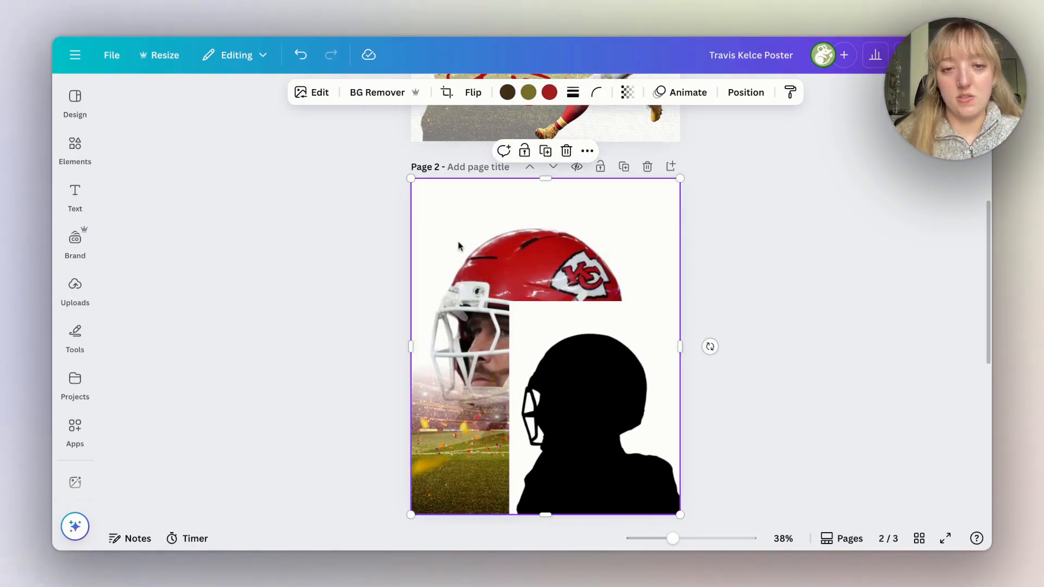
mouse_move(118, 357)
type("image blend")
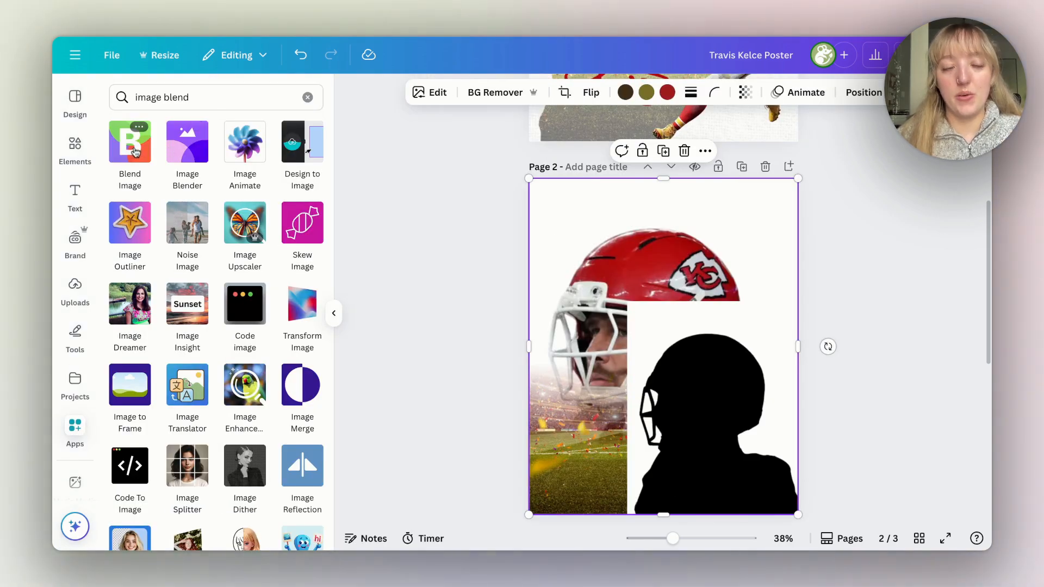
In Blend Image, set the black silhouette and the helmet blend as the two layers
left_click(130, 141)
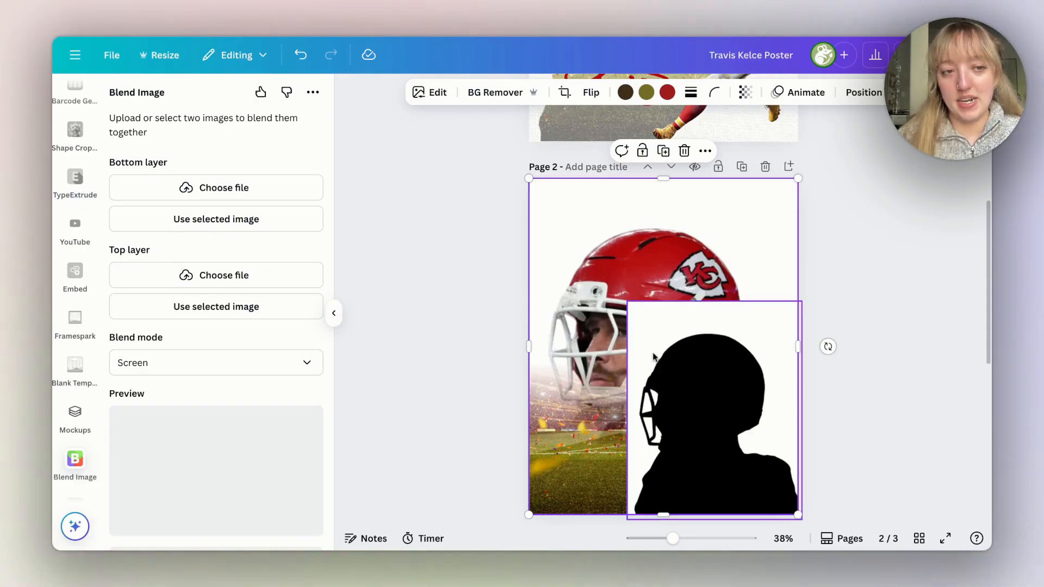
left_click(566, 91)
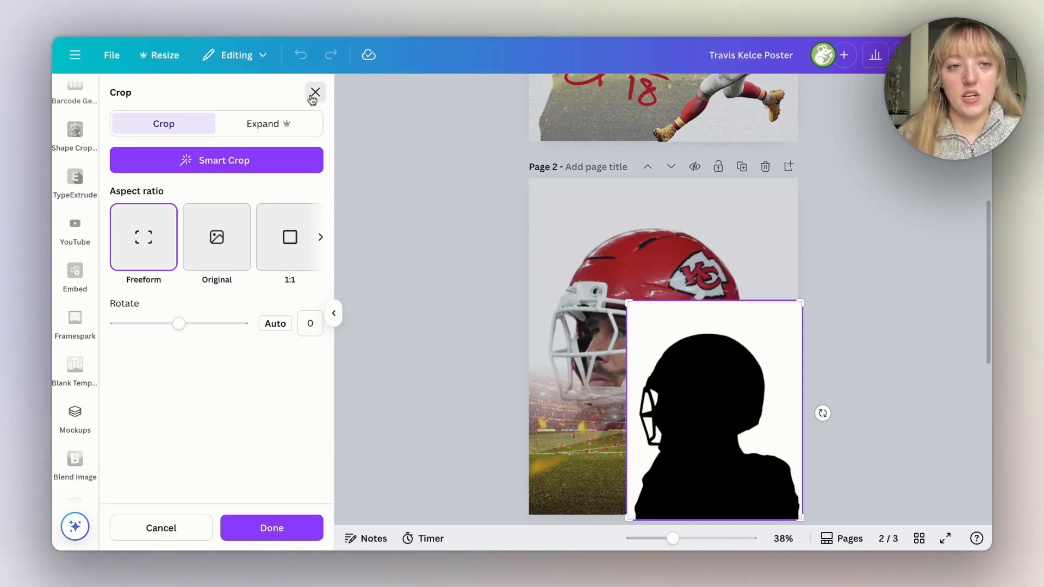
left_click(314, 91)
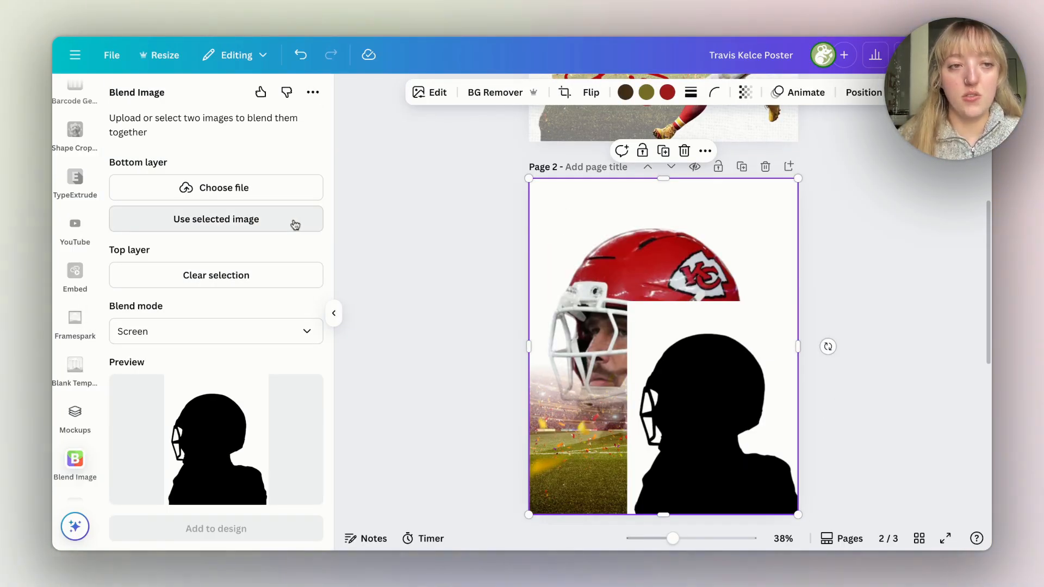
left_click(215, 220)
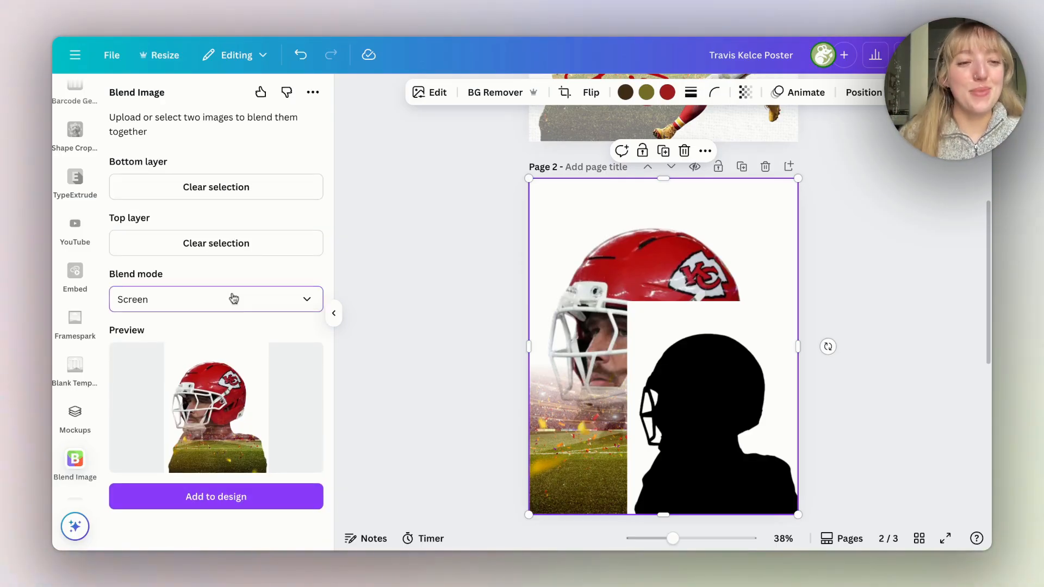
Keep the Screen blend mode and add the silhouette double exposure to page 2
left_click(215, 299)
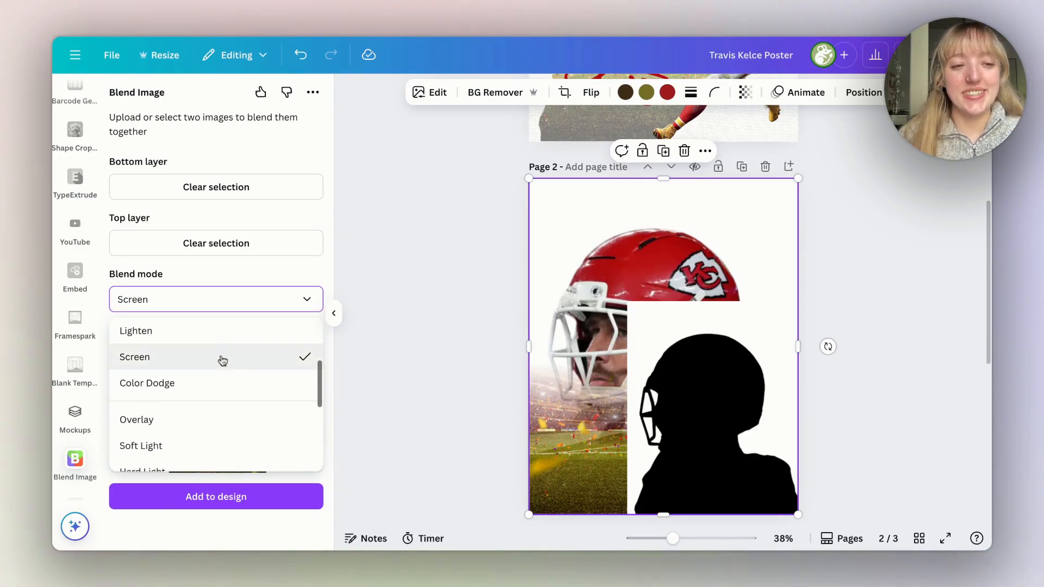
left_click(135, 356)
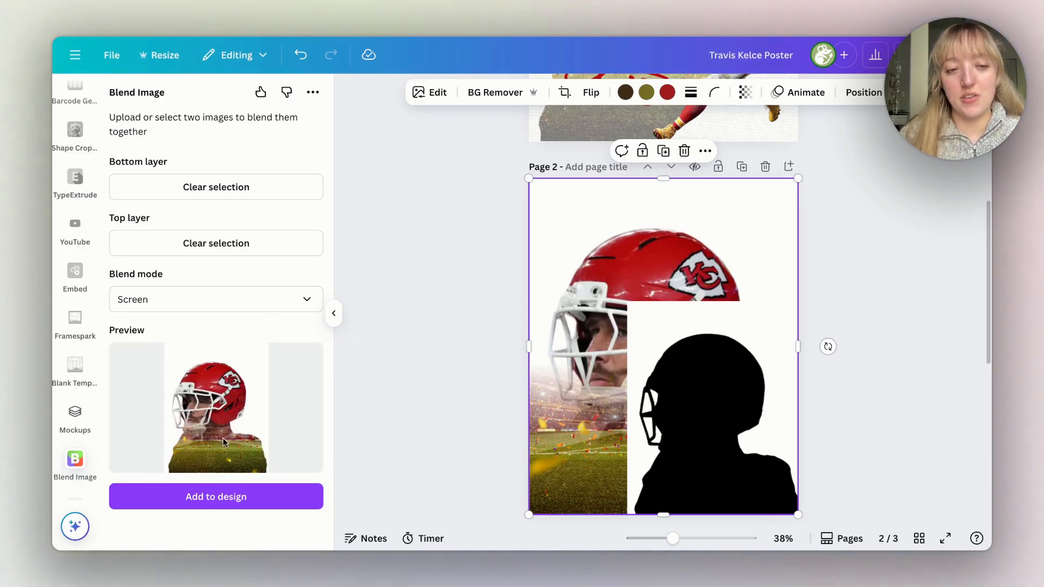
left_click(215, 496)
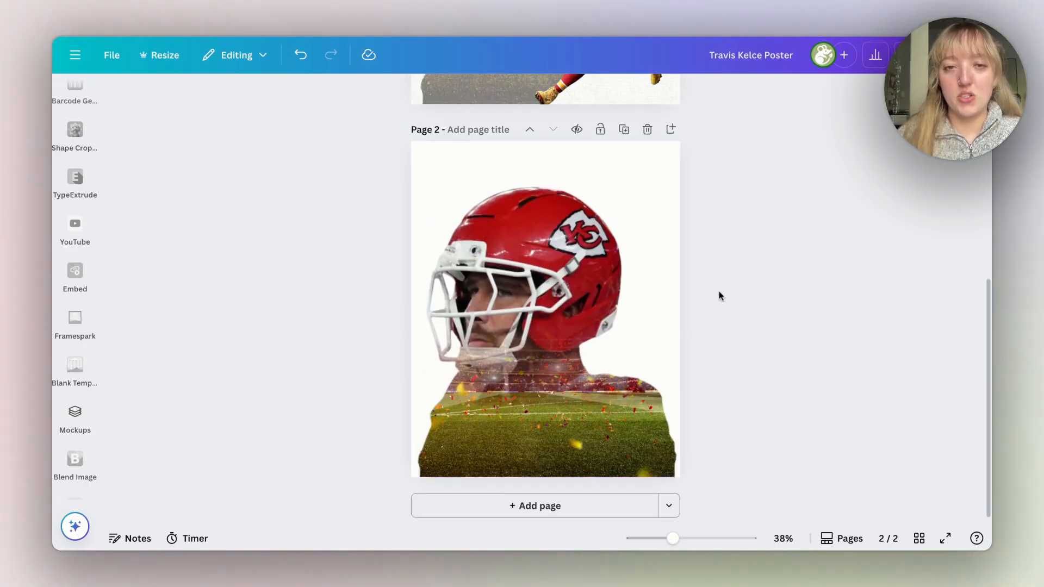
Set the silhouette double exposure's transparency to 39 and bring up its Adjust settings
left_click(538, 306)
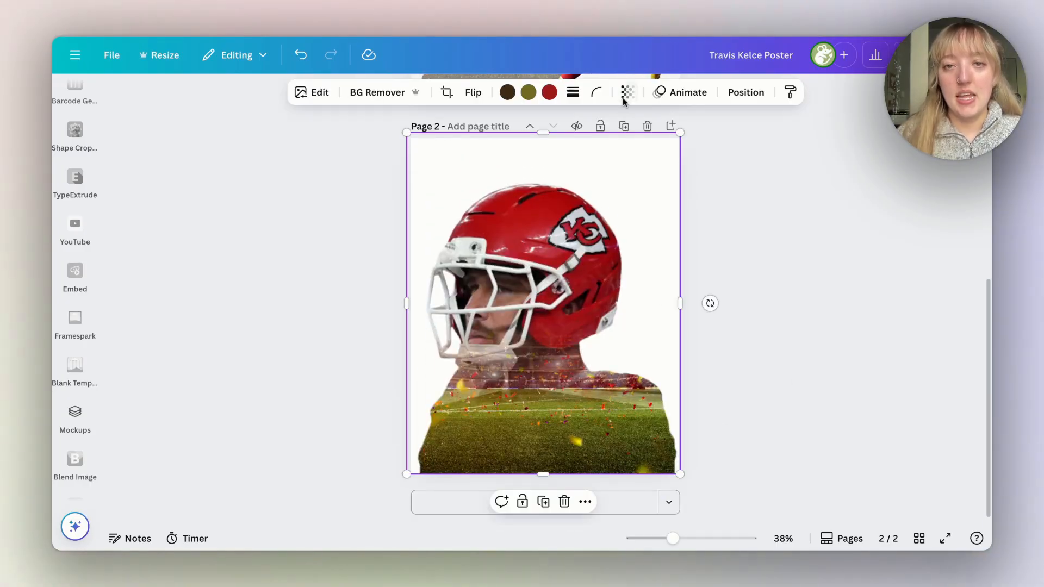
left_click(628, 91)
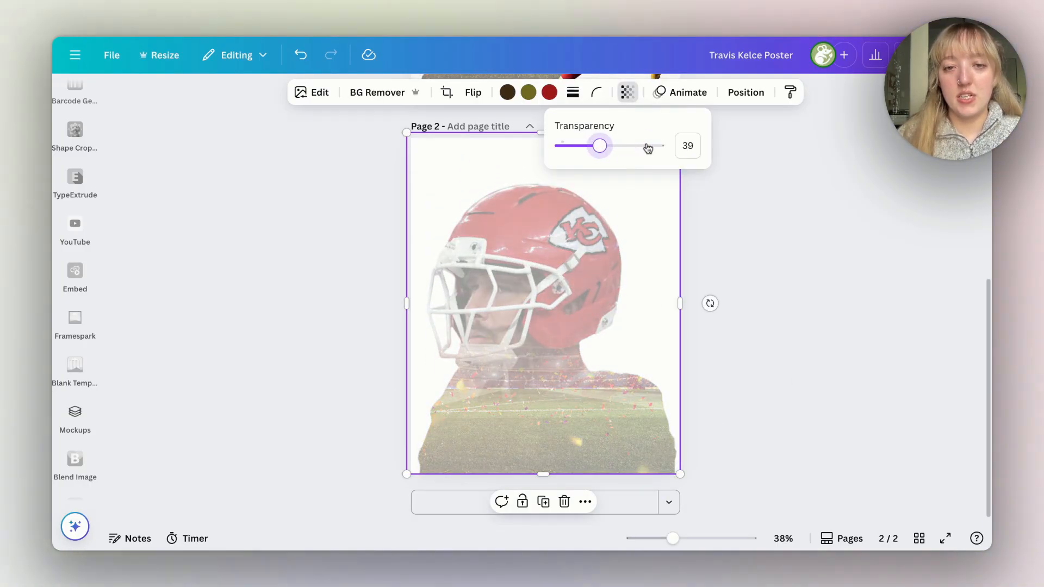
left_click(320, 92)
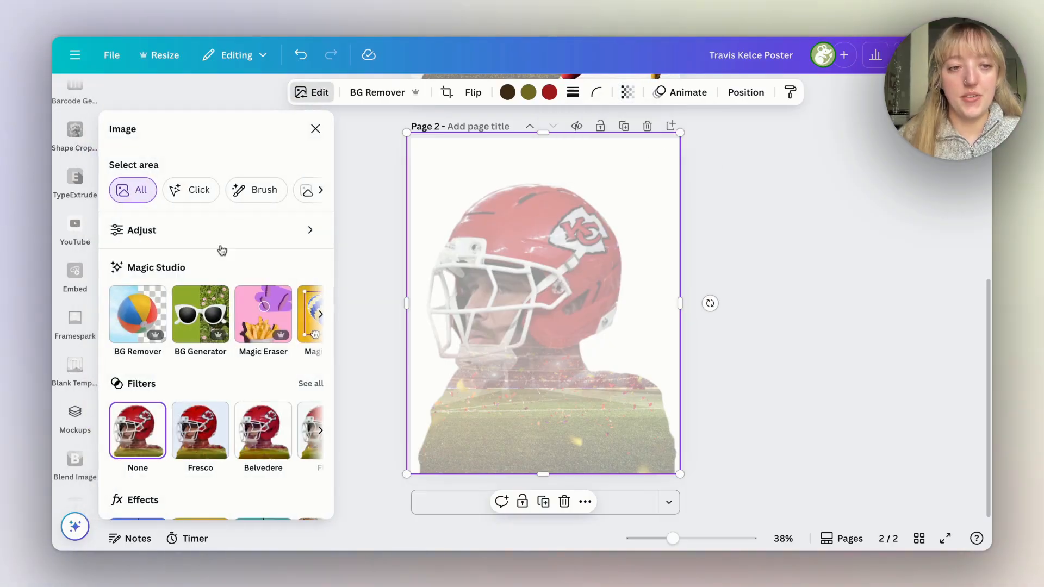
left_click(141, 230)
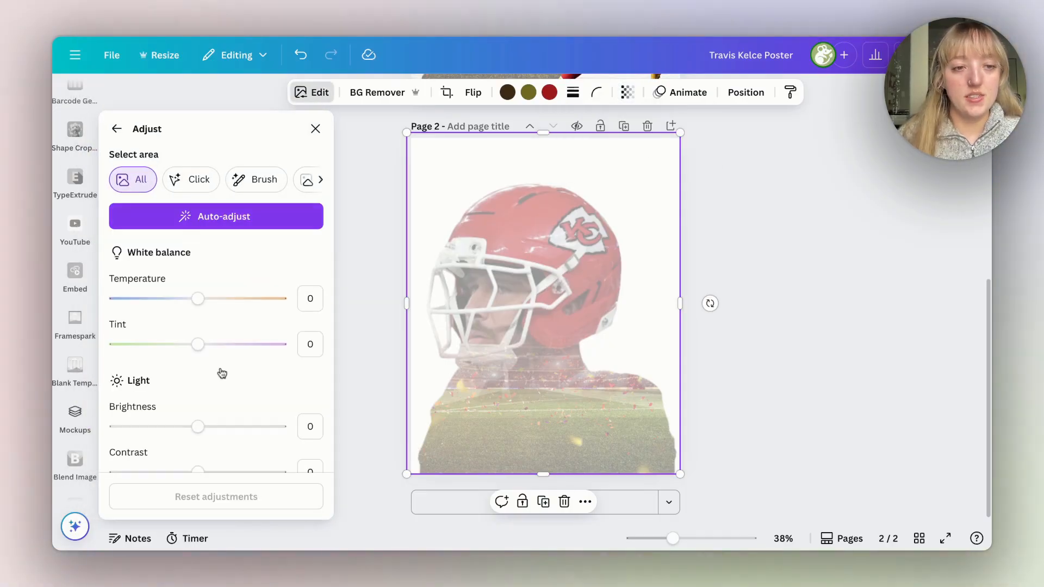
Lower contrast and highlights slightly and raise saturation to 10
scroll("down", 3)
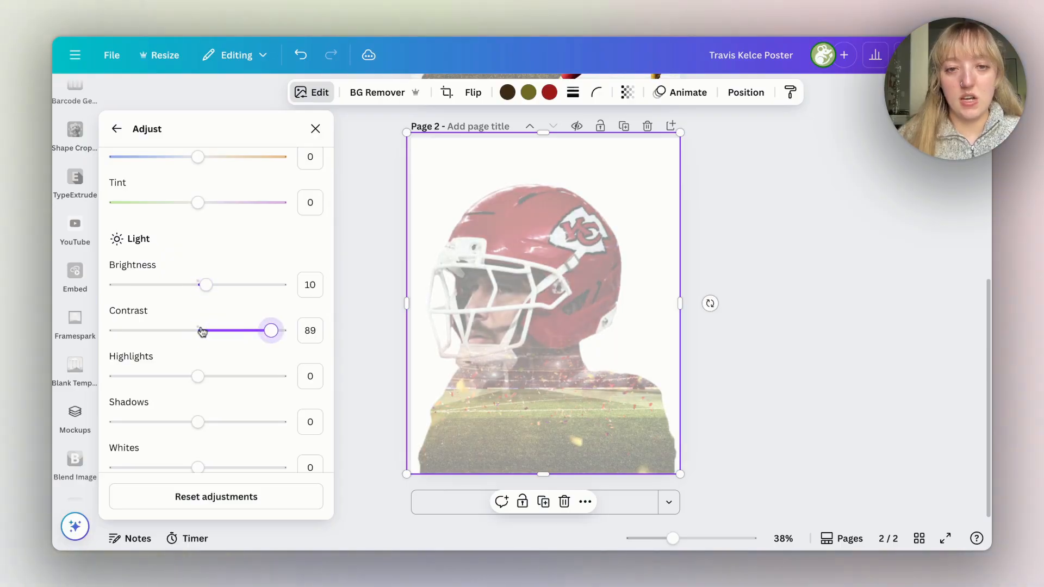
left_click_drag(270, 331, 235, 330)
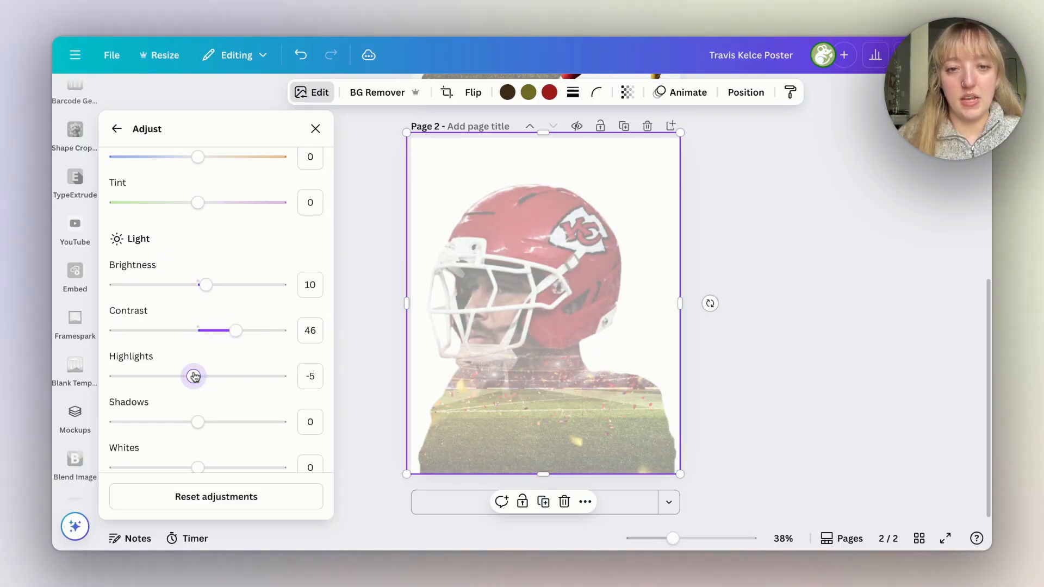
left_click_drag(198, 422, 168, 422)
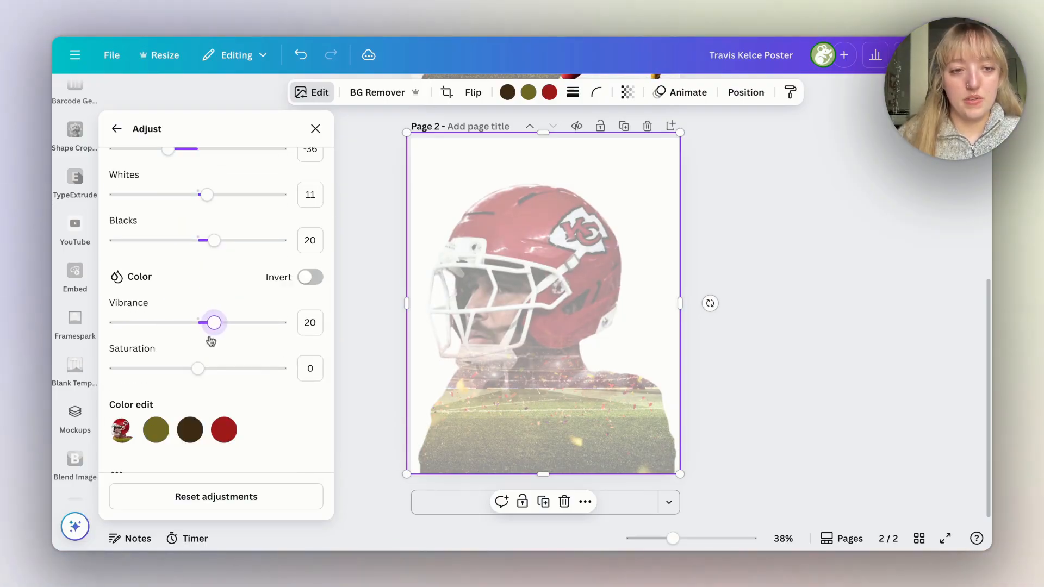
left_click_drag(197, 369, 207, 369)
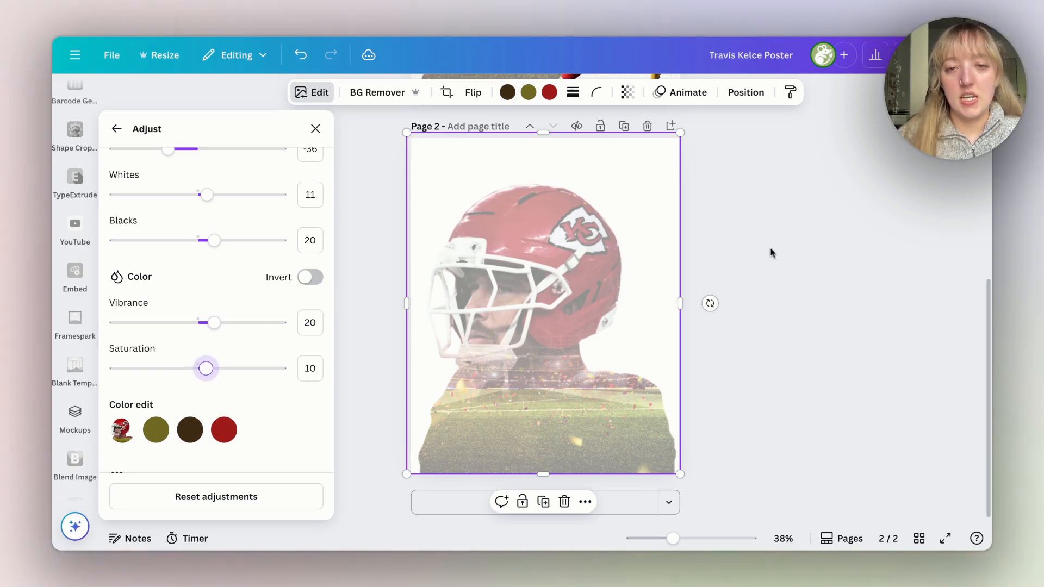
left_click(316, 128)
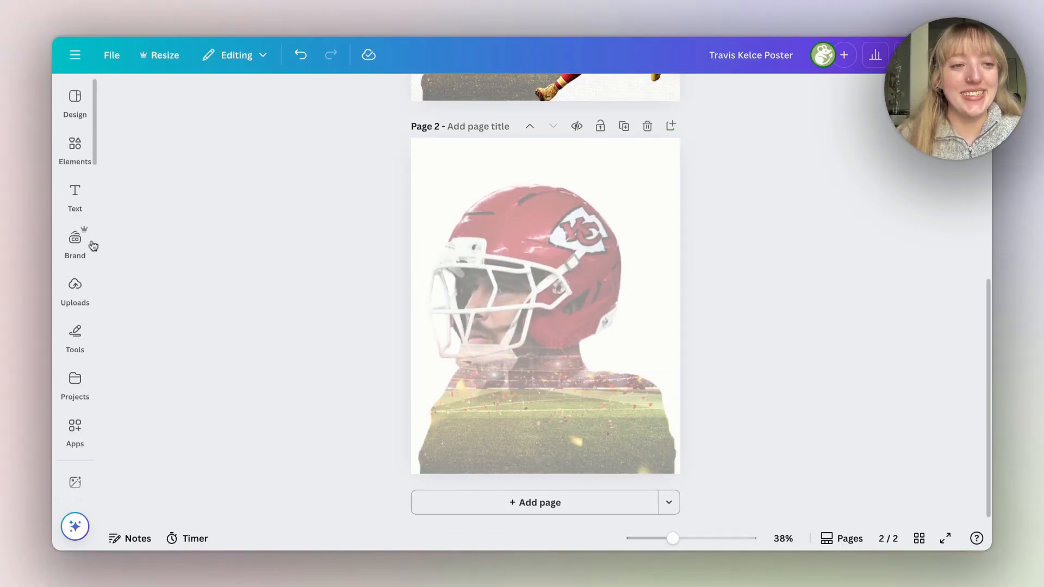
Remove the running photo's crowd background and enlarge the cut-out beside the helmet
left_click(75, 291)
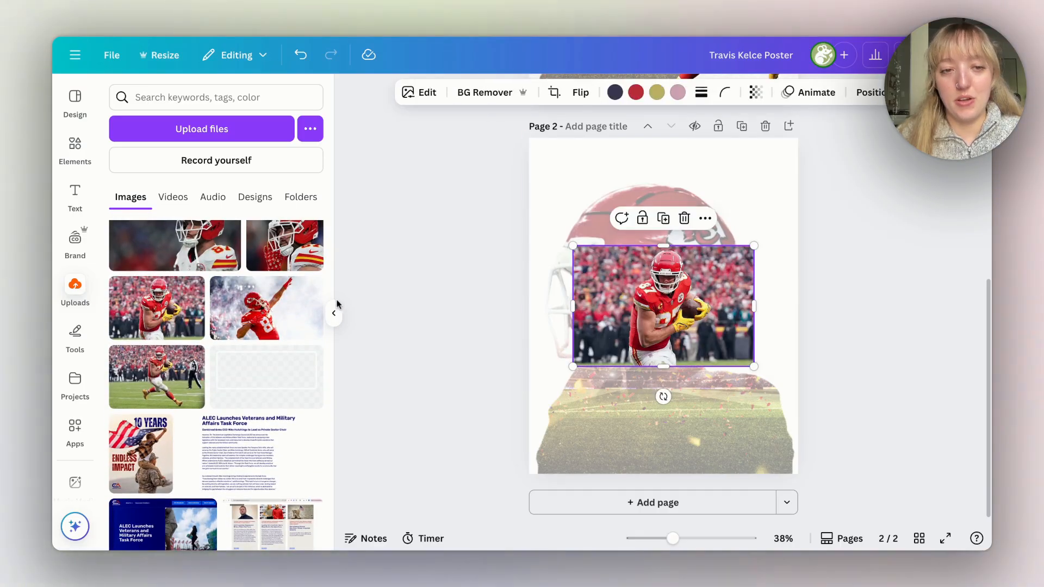
left_click(333, 313)
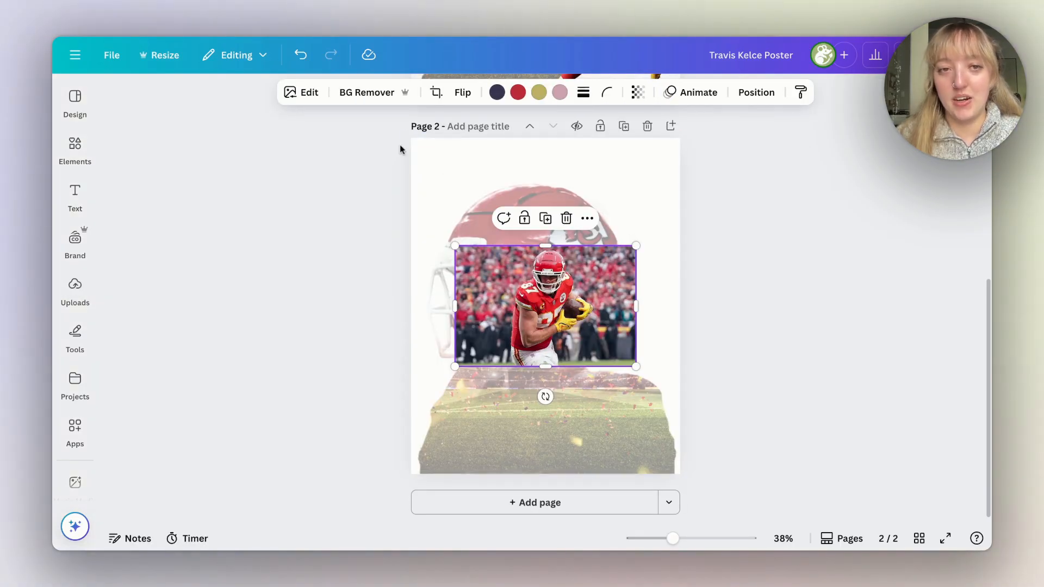
left_click(368, 93)
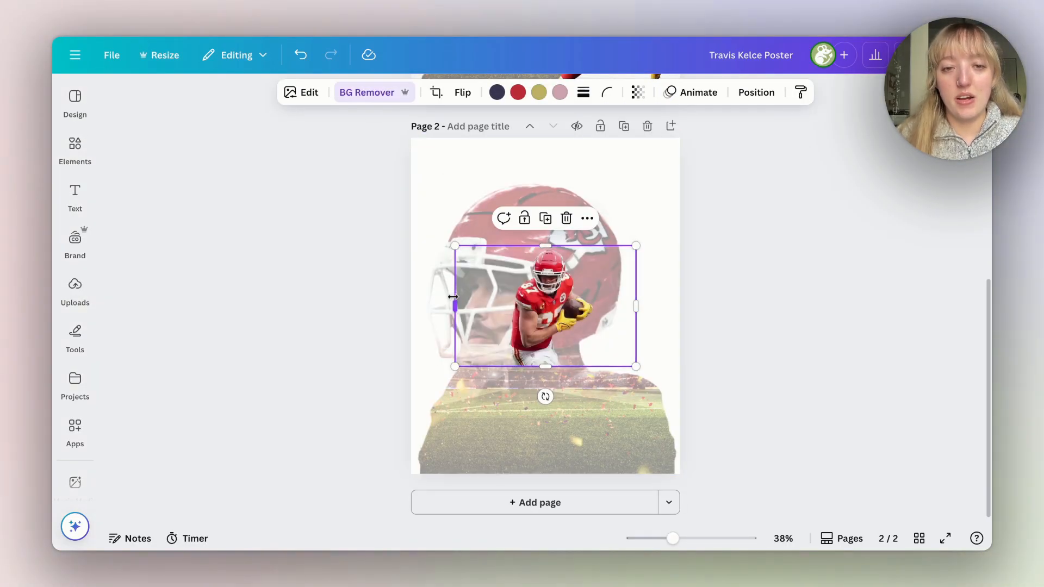
left_click_drag(454, 306, 504, 306)
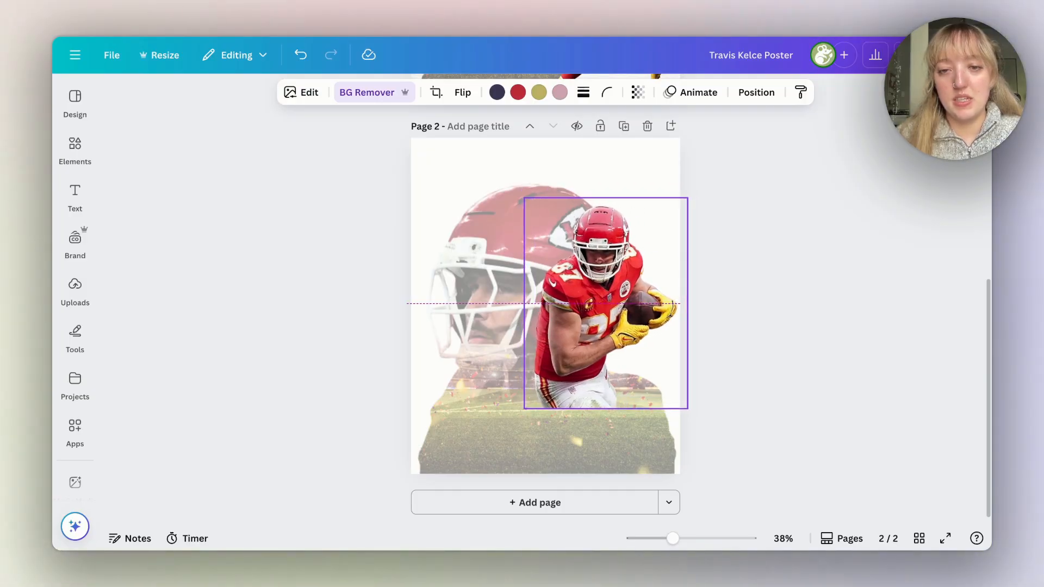
Look through the toolbar and Apps for an image-blending tool
left_click(604, 302)
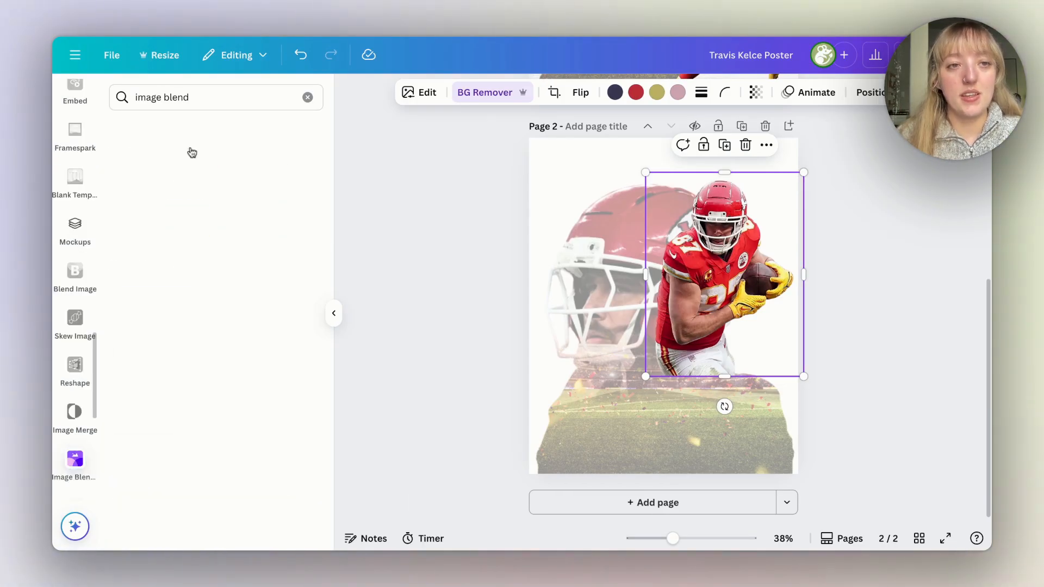
left_click(74, 458)
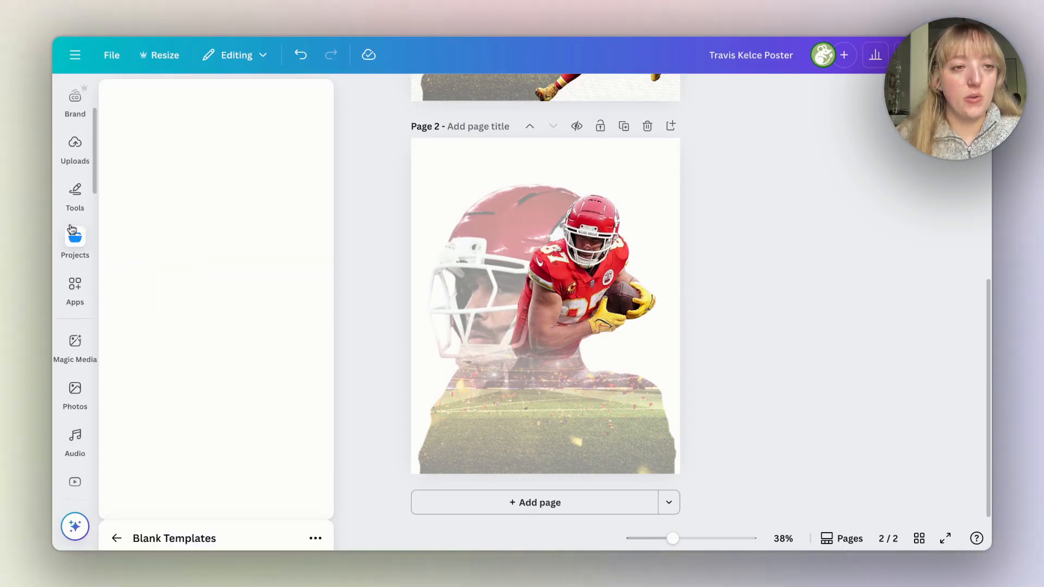
Place the second running photo, remove its background, and shrink it into the lower right
left_click(545, 312)
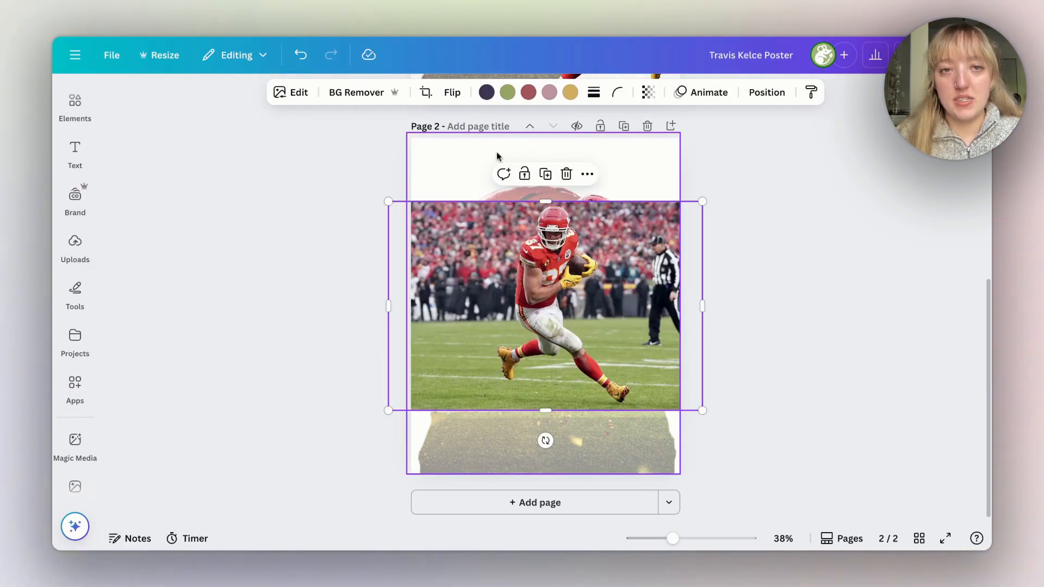
left_click(356, 91)
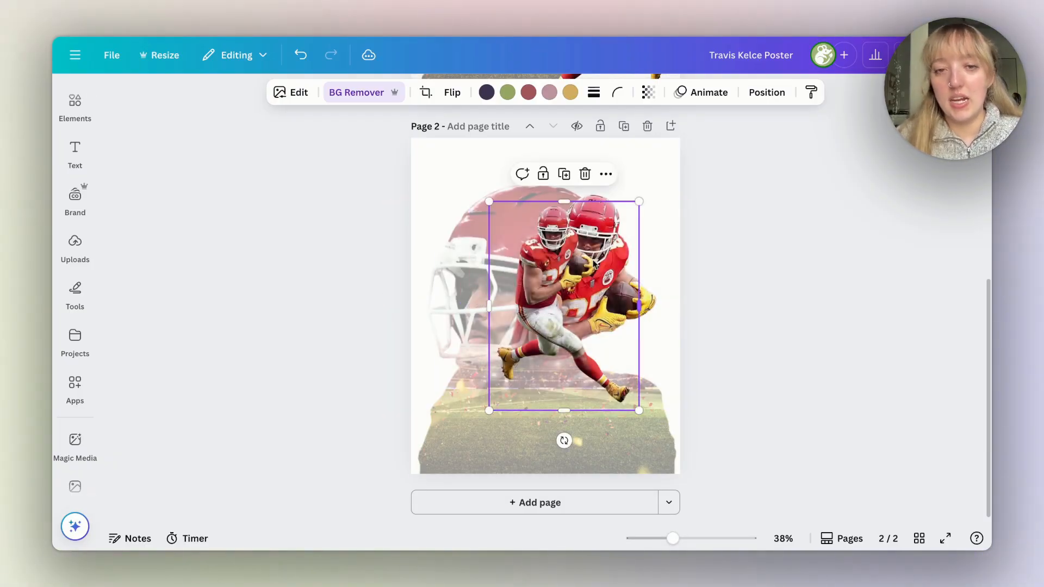
left_click(453, 92)
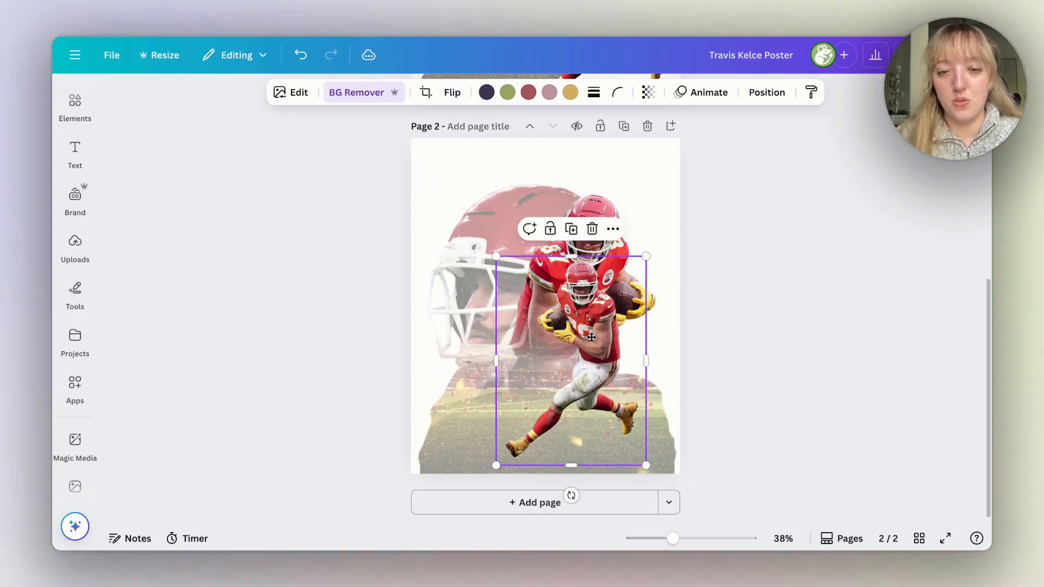
mouse_move(698, 310)
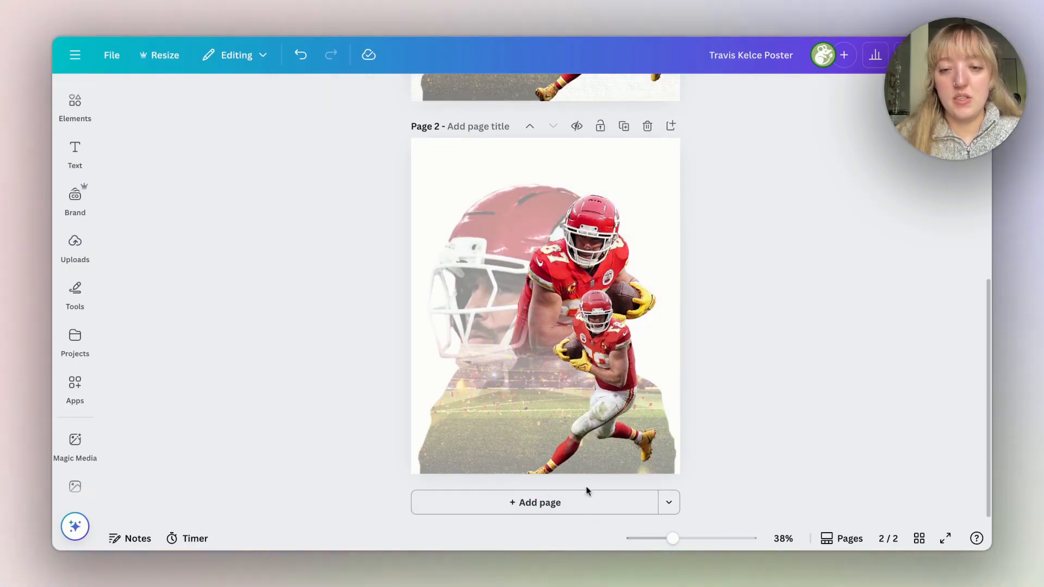
left_click(587, 371)
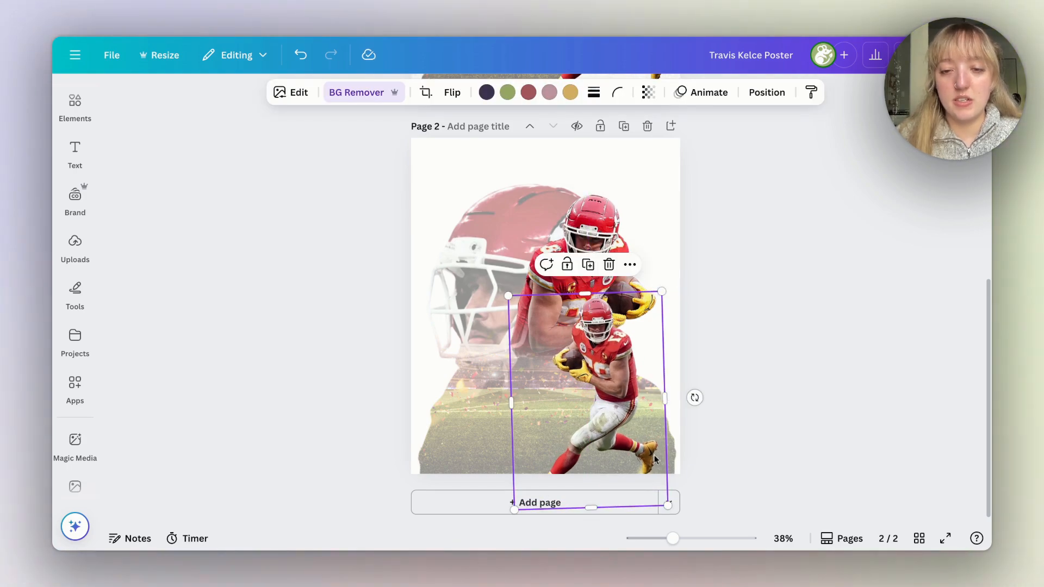
mouse_move(579, 466)
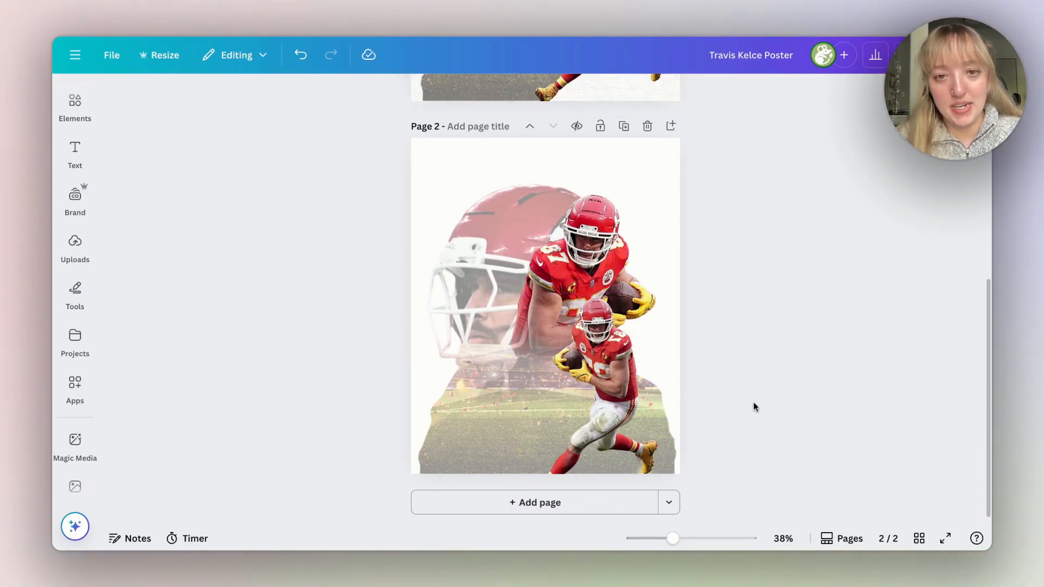
left_click(488, 250)
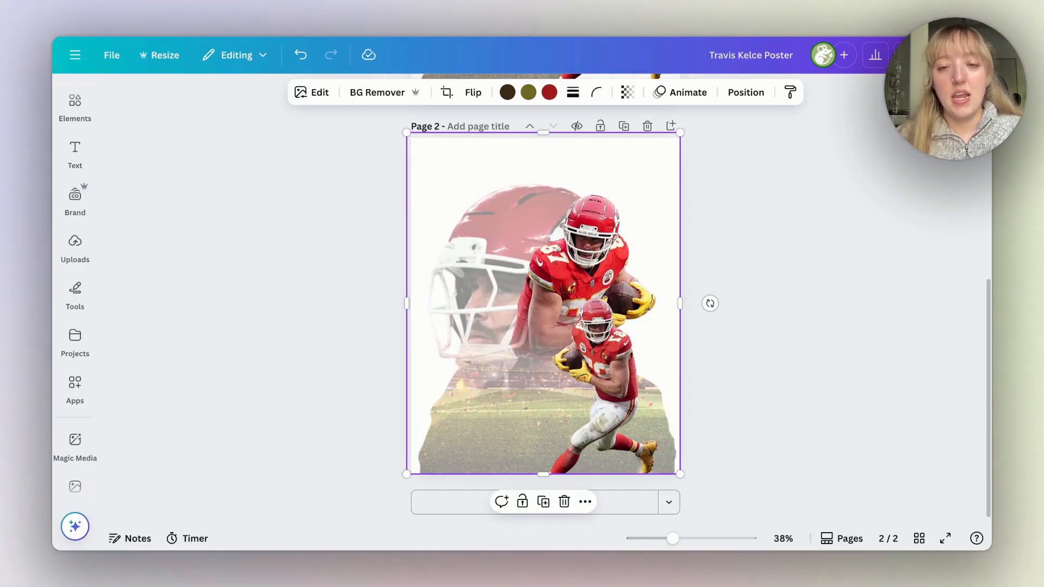
Run BG Remover on the faded helmet-and-stadium image and erase a first patch at the lower right
left_click(376, 92)
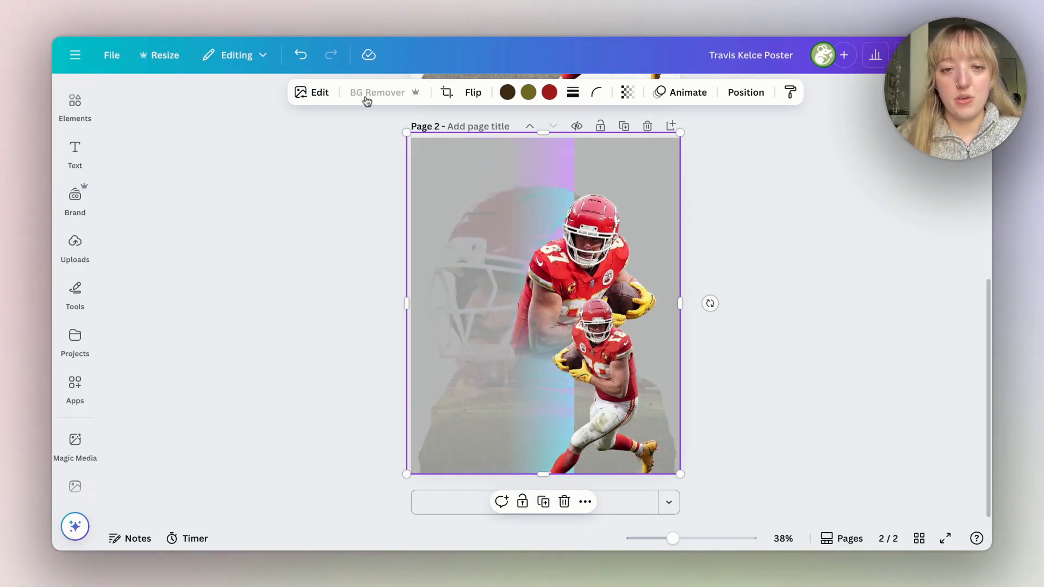
left_click(376, 91)
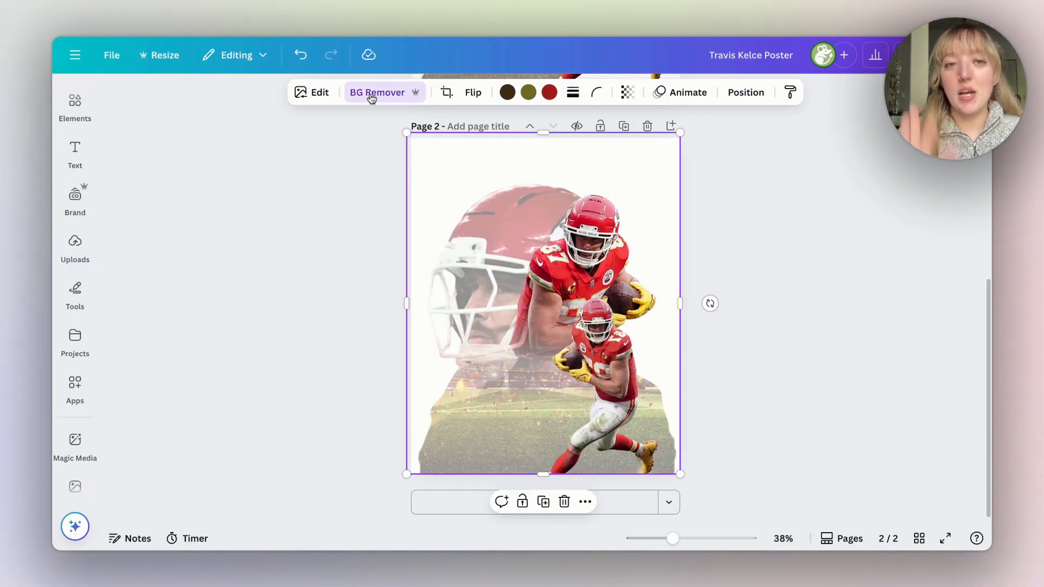
left_click(377, 92)
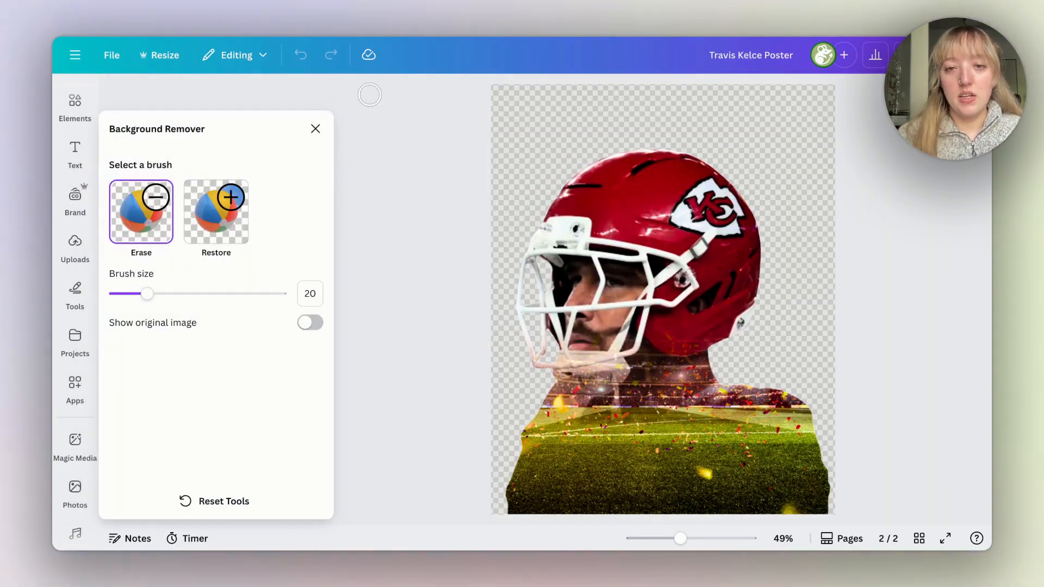
mouse_move(804, 430)
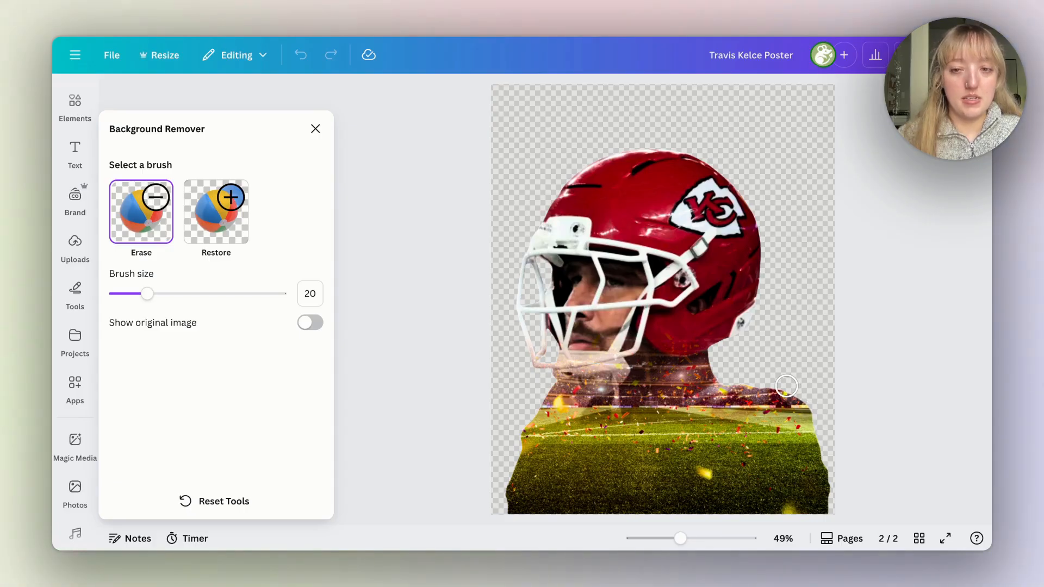
left_click_drag(785, 386, 789, 462)
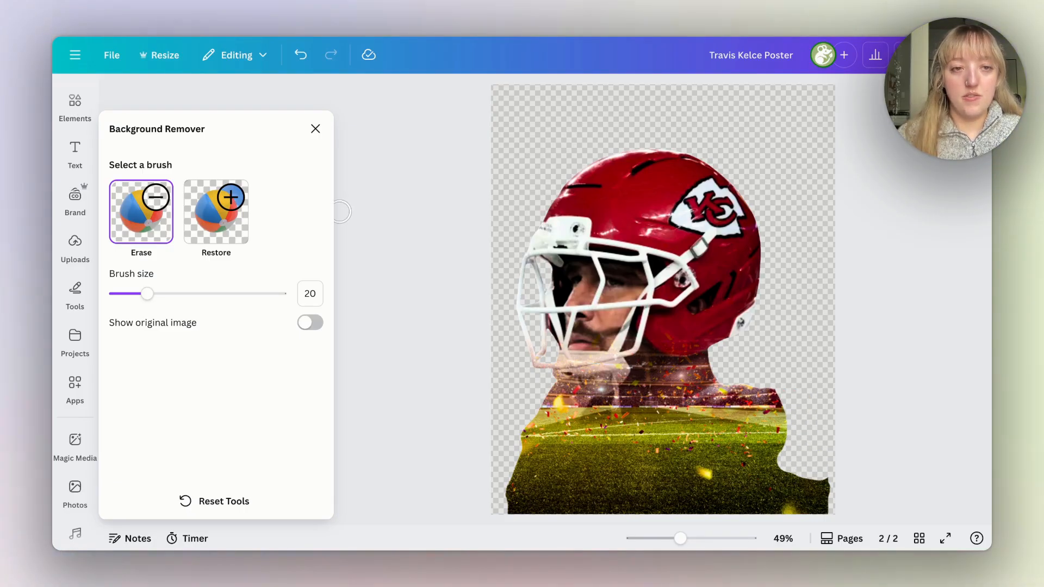
left_click(316, 128)
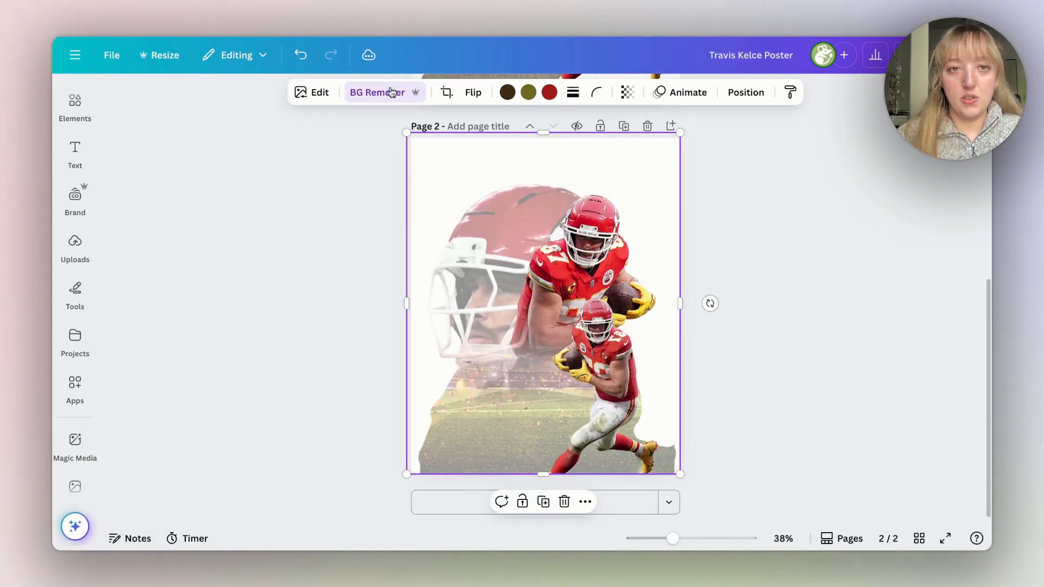
Reopen the Erase brush and clear the remaining lower-right stadium area around the smaller runner
left_click(377, 91)
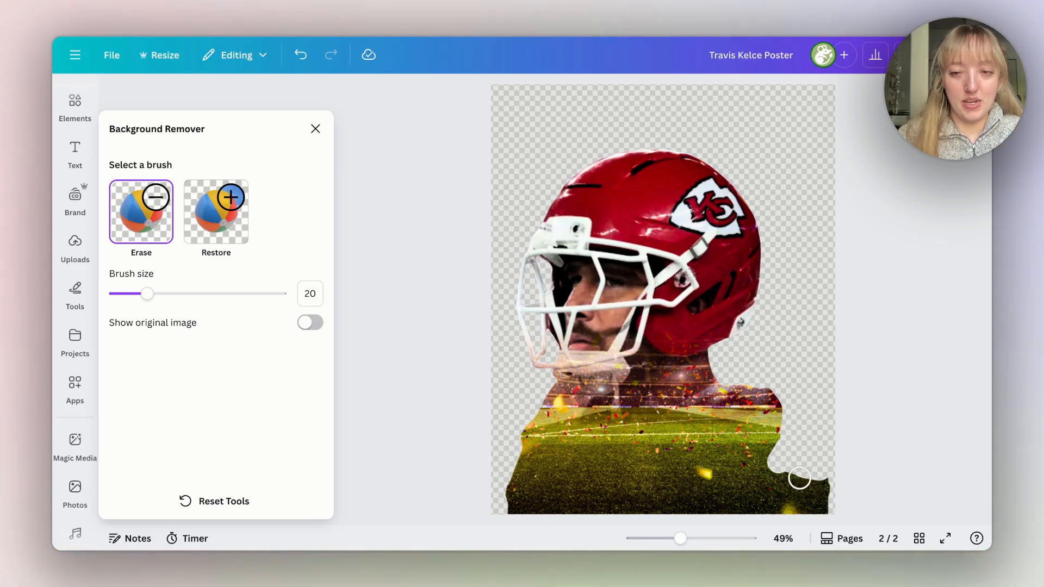
mouse_move(844, 488)
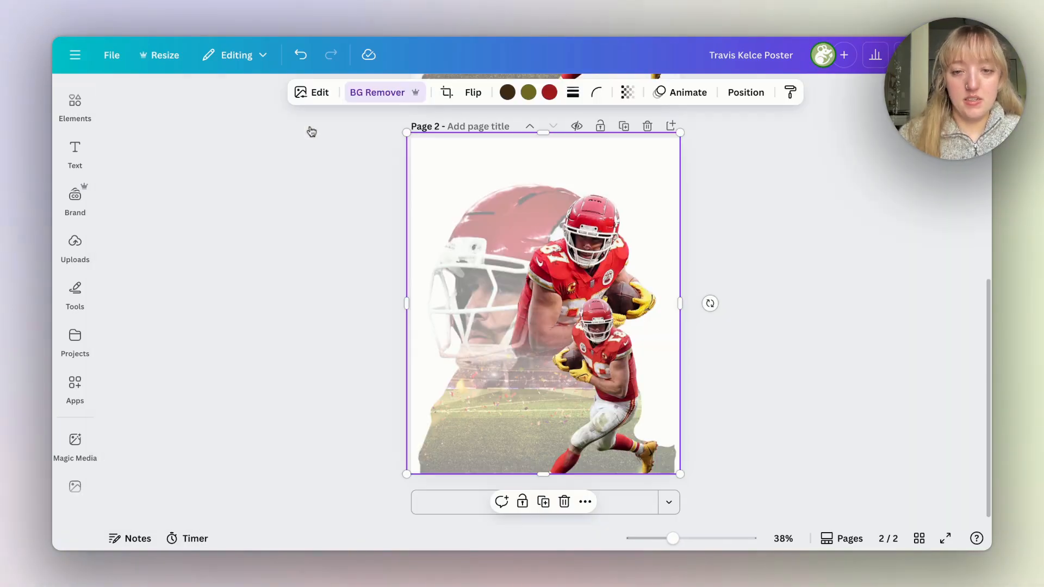
left_click(377, 91)
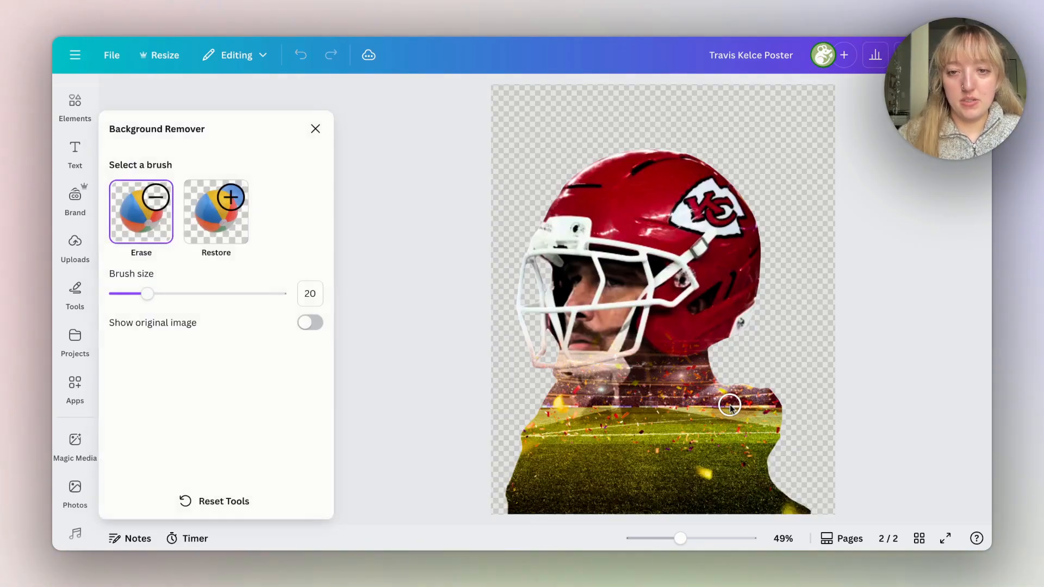
left_click_drag(728, 406, 763, 475)
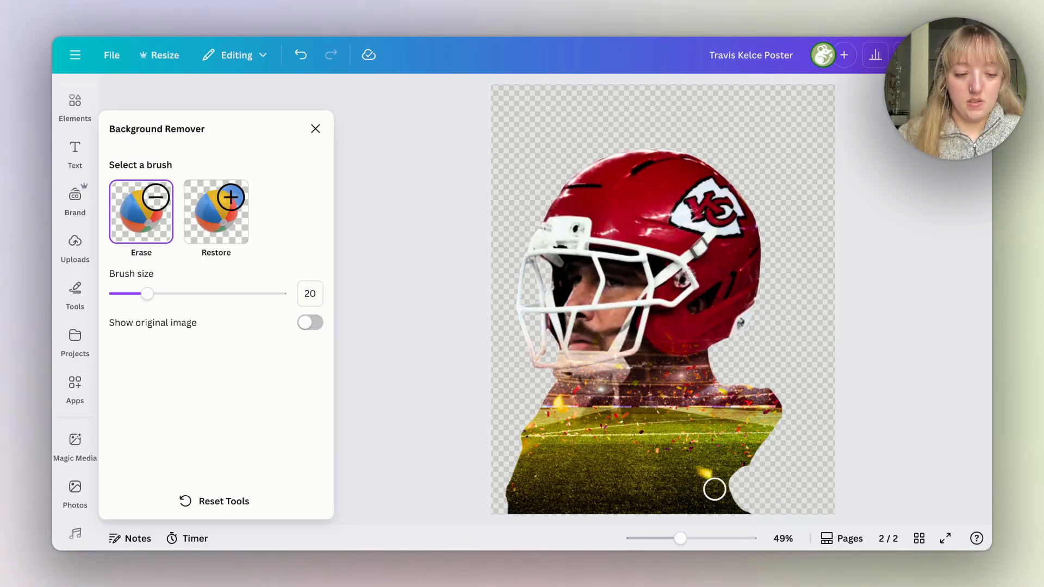
left_click_drag(713, 489, 731, 474)
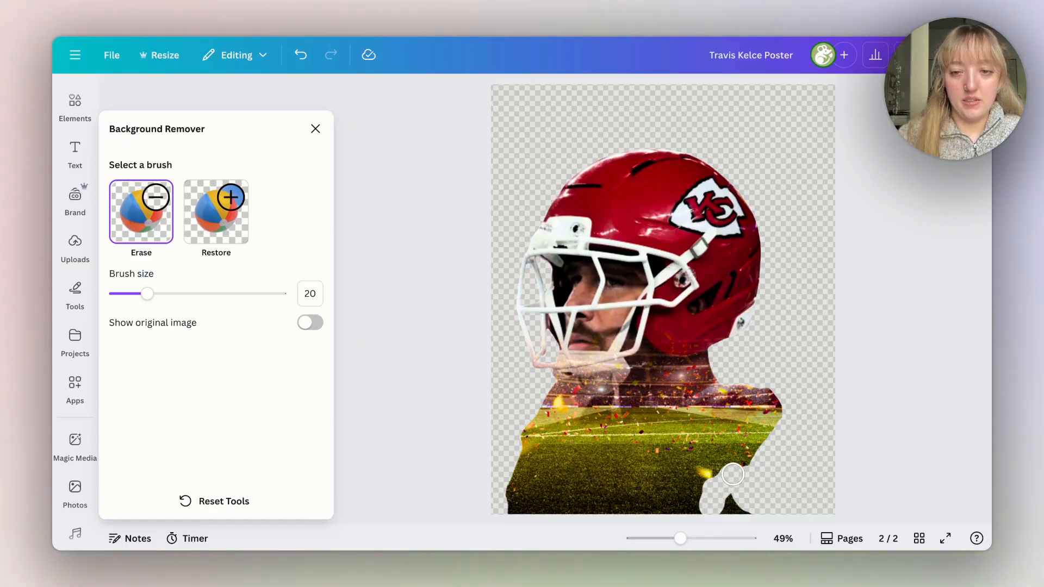
left_click_drag(732, 475, 773, 509)
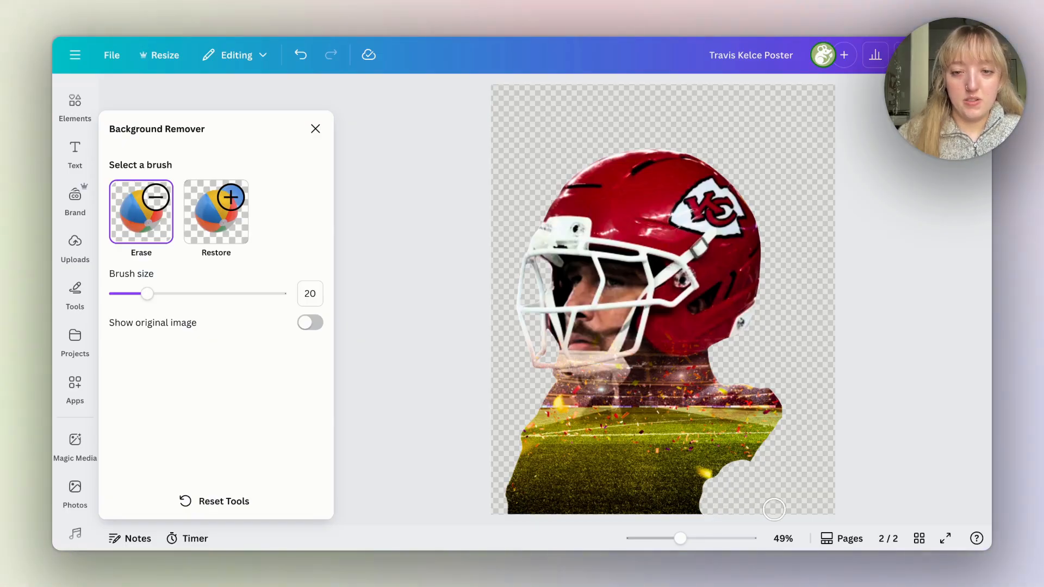
left_click(314, 128)
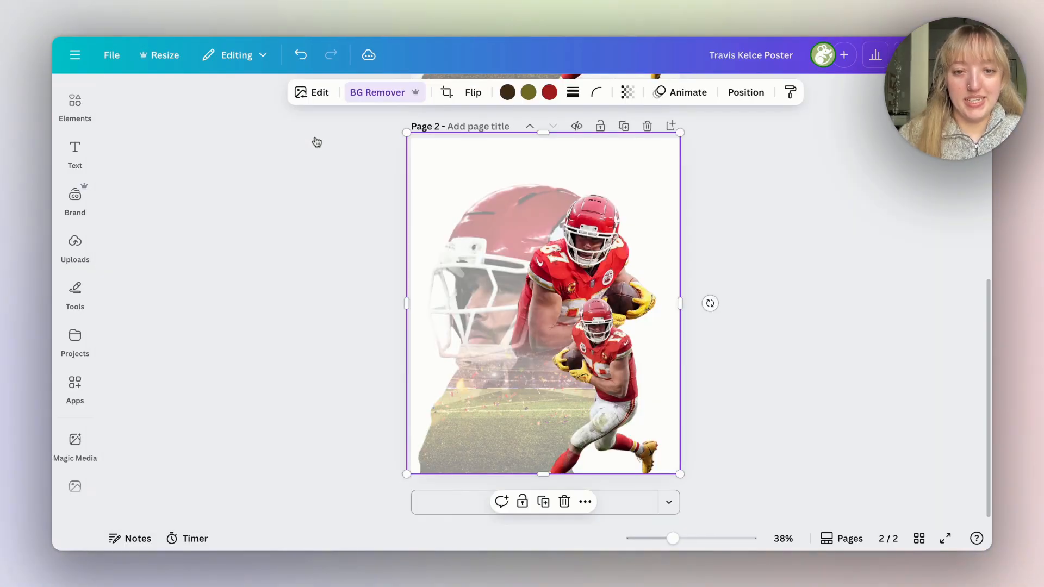
left_click(377, 92)
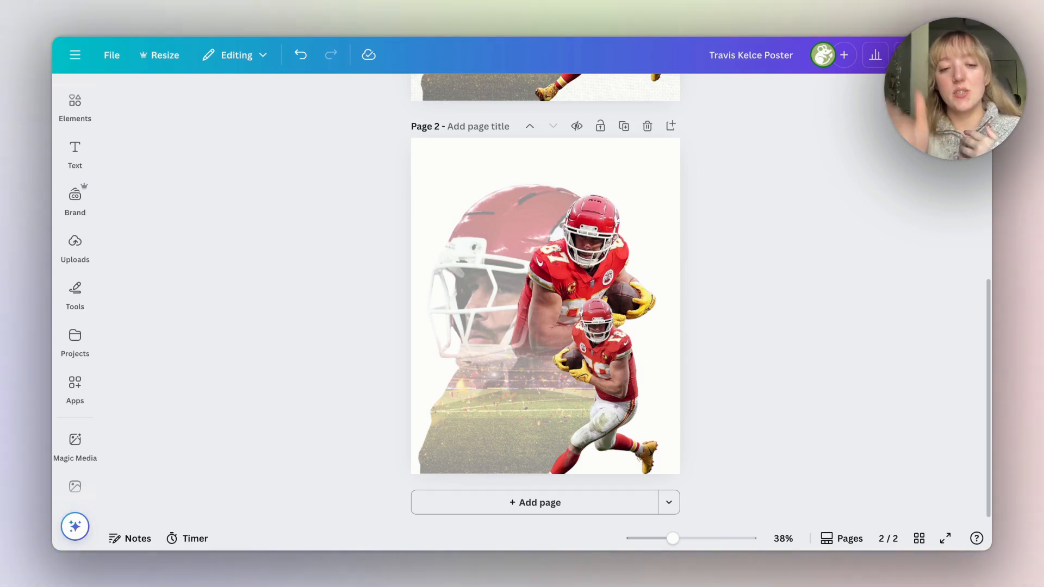
mouse_move(354, 167)
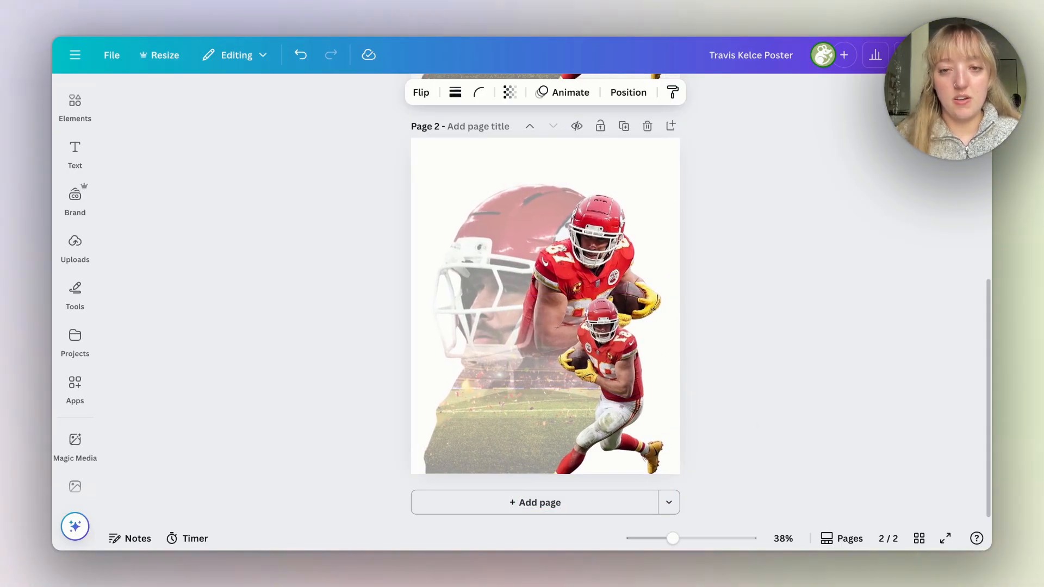
Deselect the running photos and scroll up to the finished poster on page 1
left_click(567, 300)
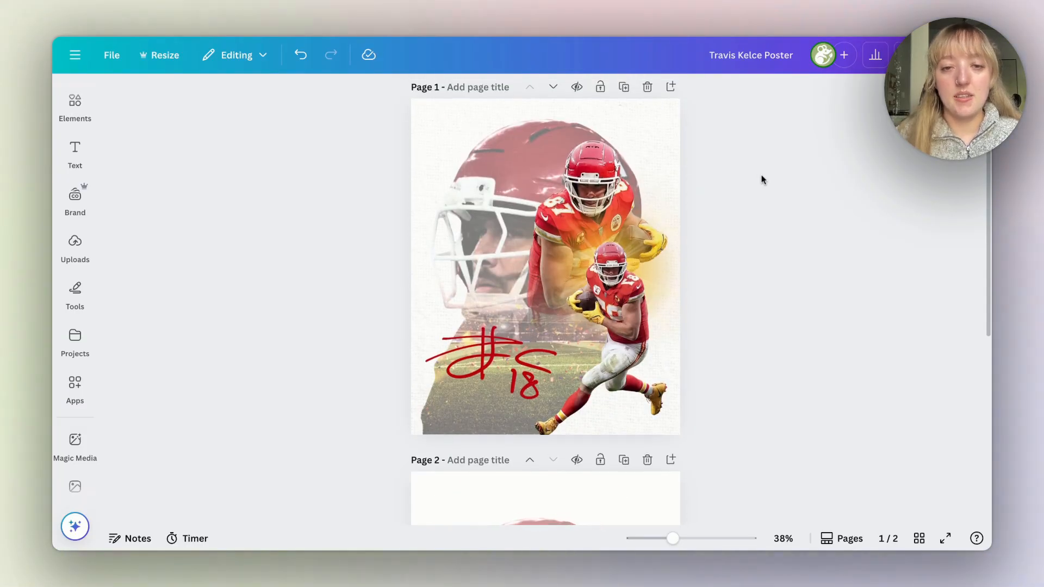
Search Elements for 'sun glare', drop the orange glare over the upper runner, and send it backward
scroll("down", 3)
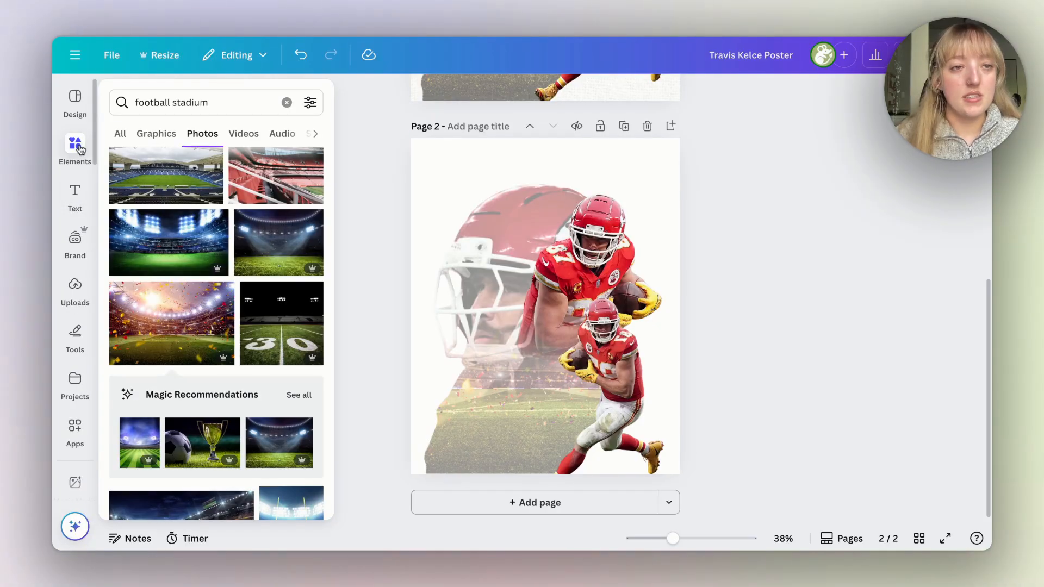
type("sun")
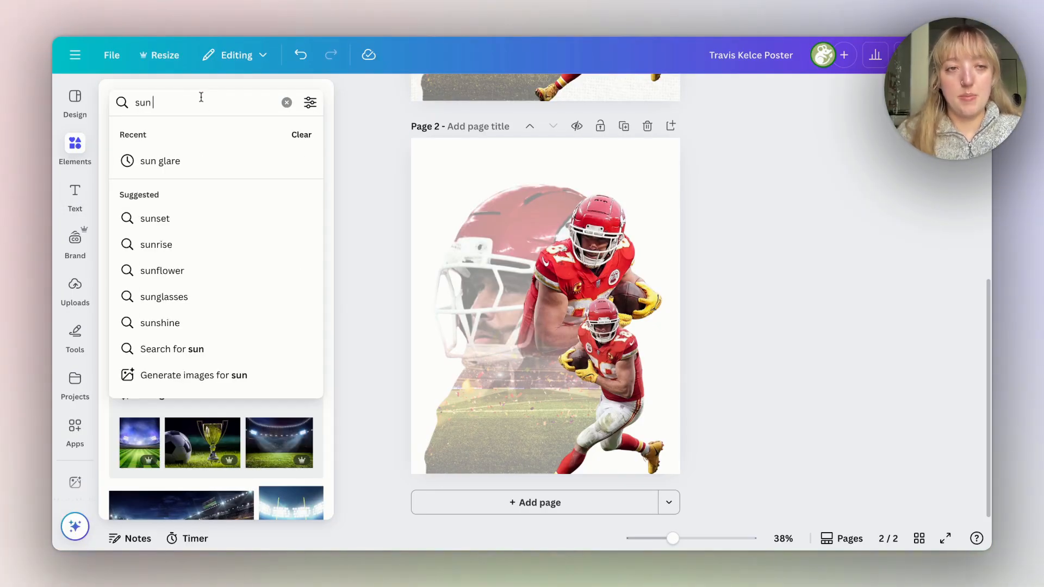
left_click(160, 161)
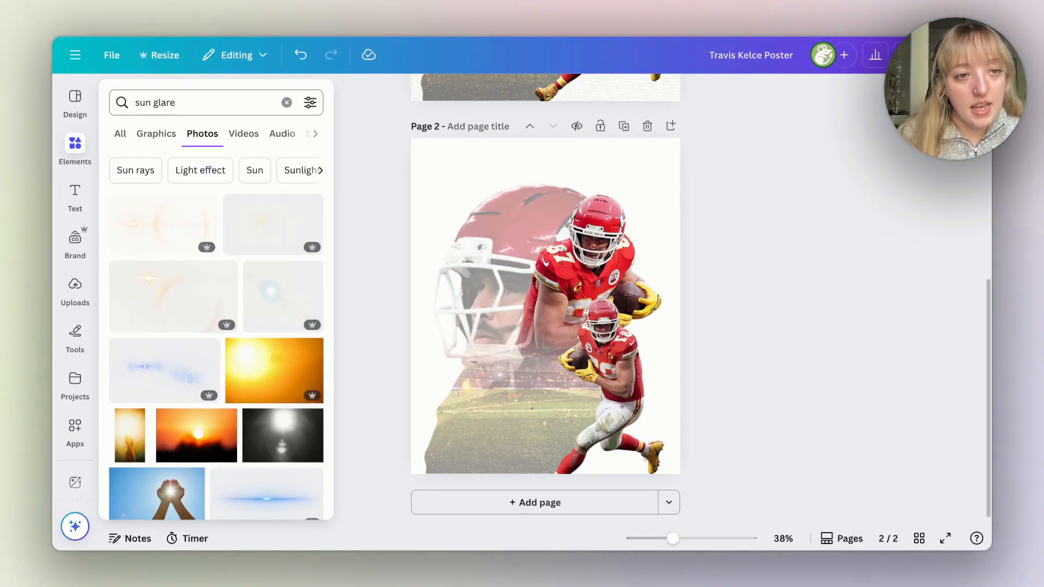
left_click(156, 134)
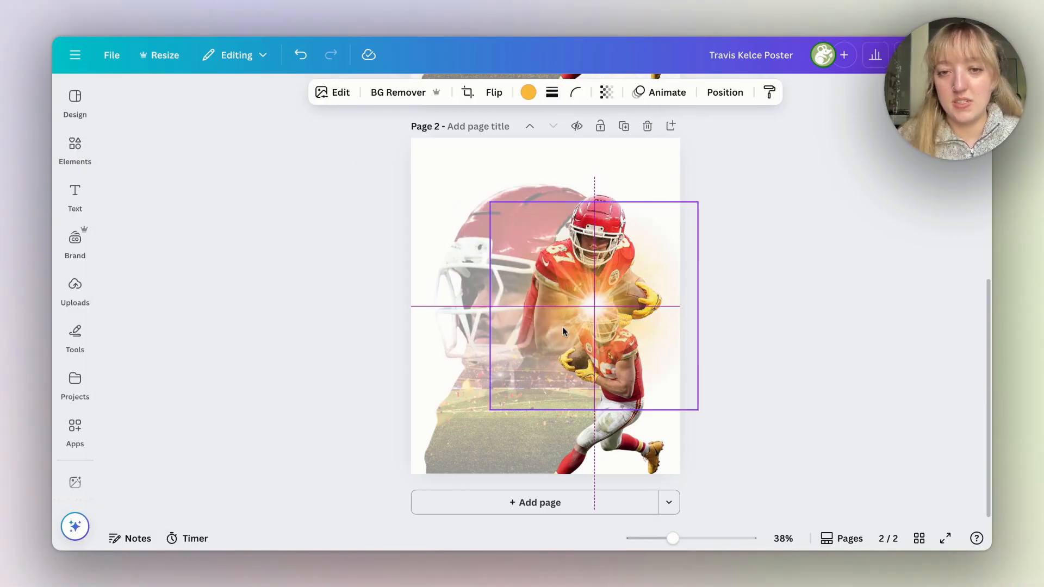
left_click(564, 333)
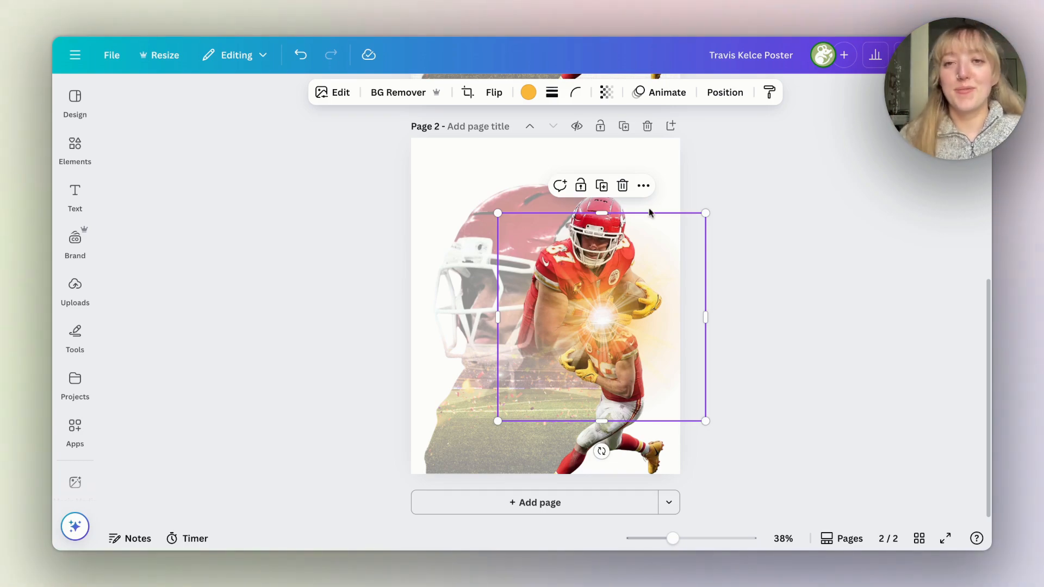
left_click(724, 93)
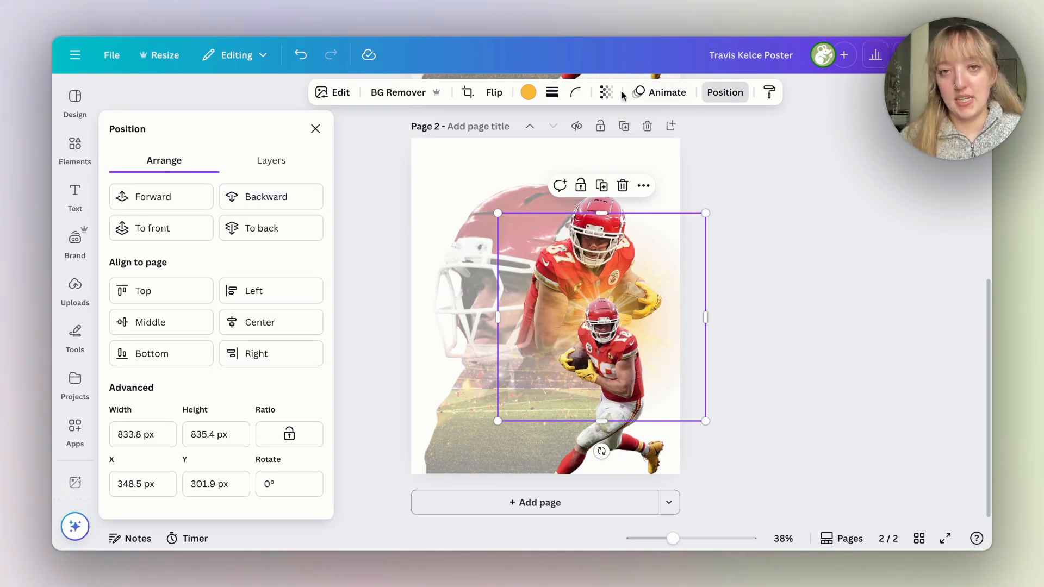
left_click(607, 92)
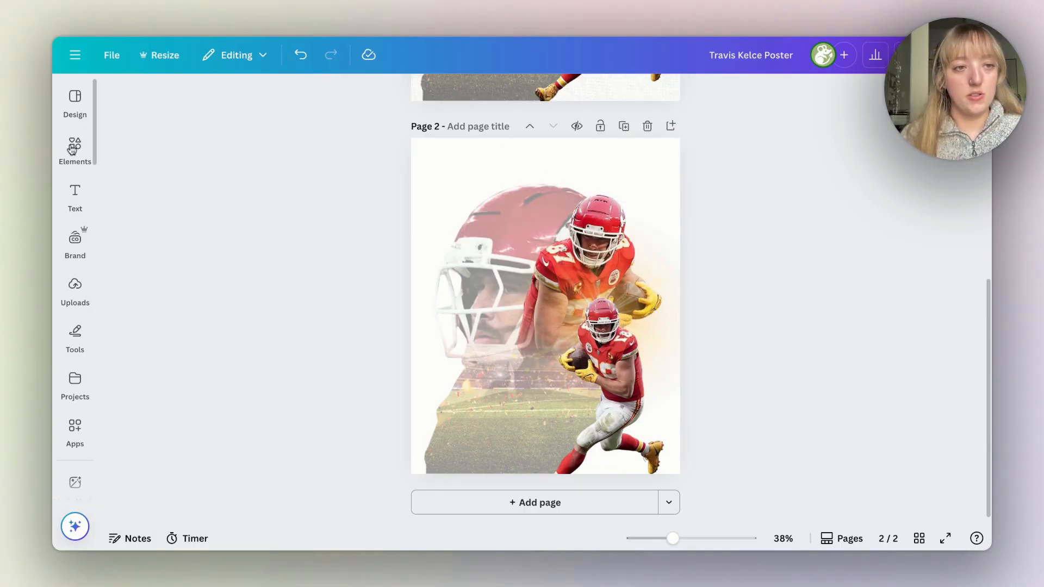
Search 'glare', add the yellow glare graphic over the runners, and send it behind the lower runner
type("glare")
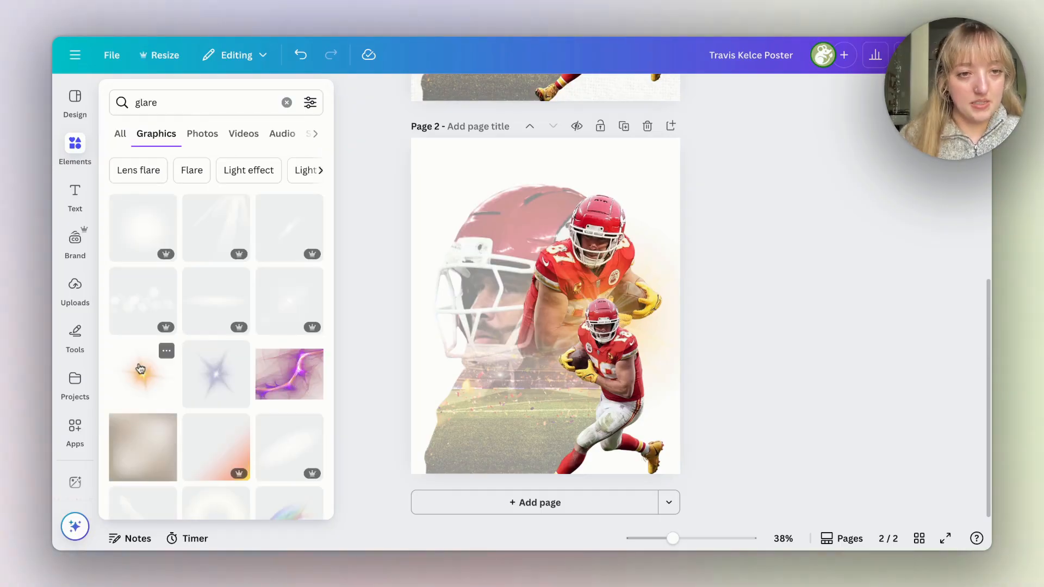
left_click(202, 134)
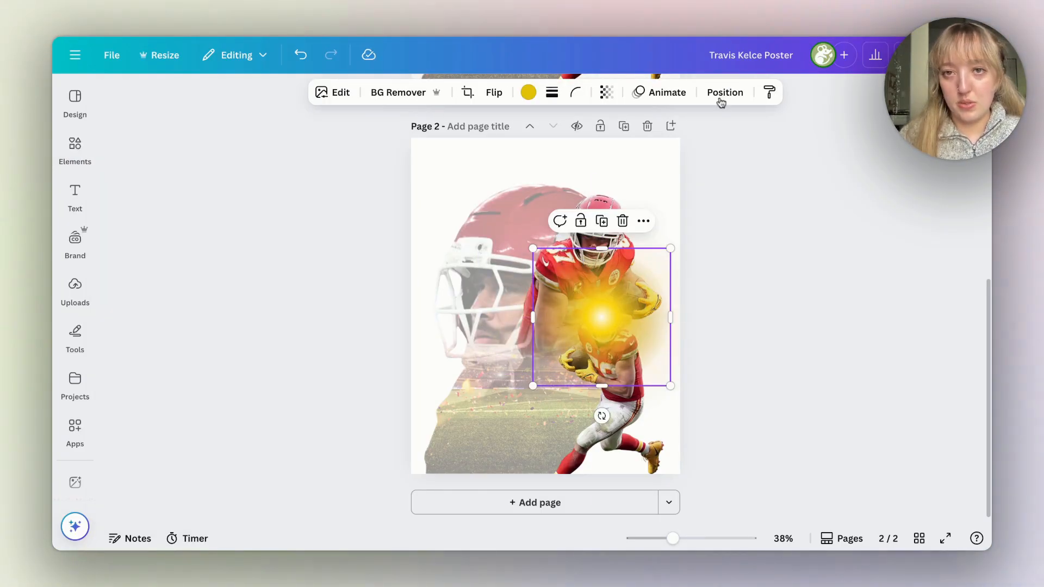
left_click(725, 91)
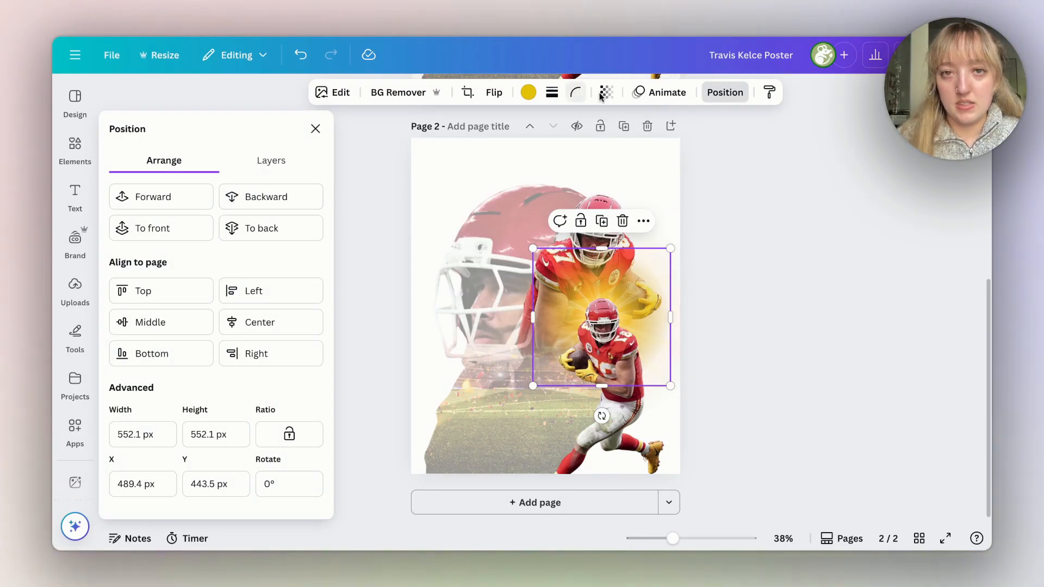
left_click(606, 91)
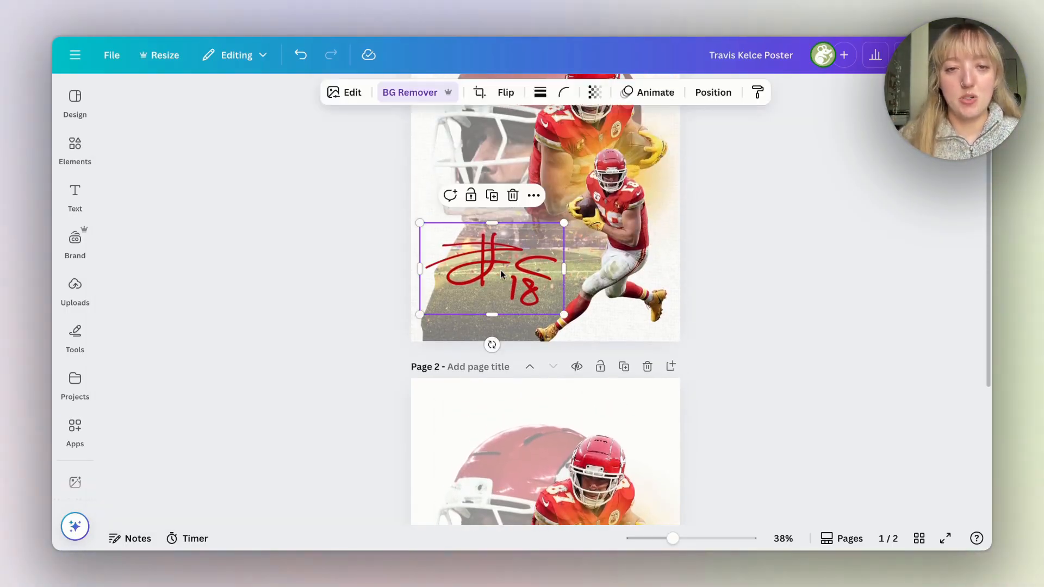
Paste the copied red #18 signature onto page 2's lower left and deselect it
scroll("down", 3)
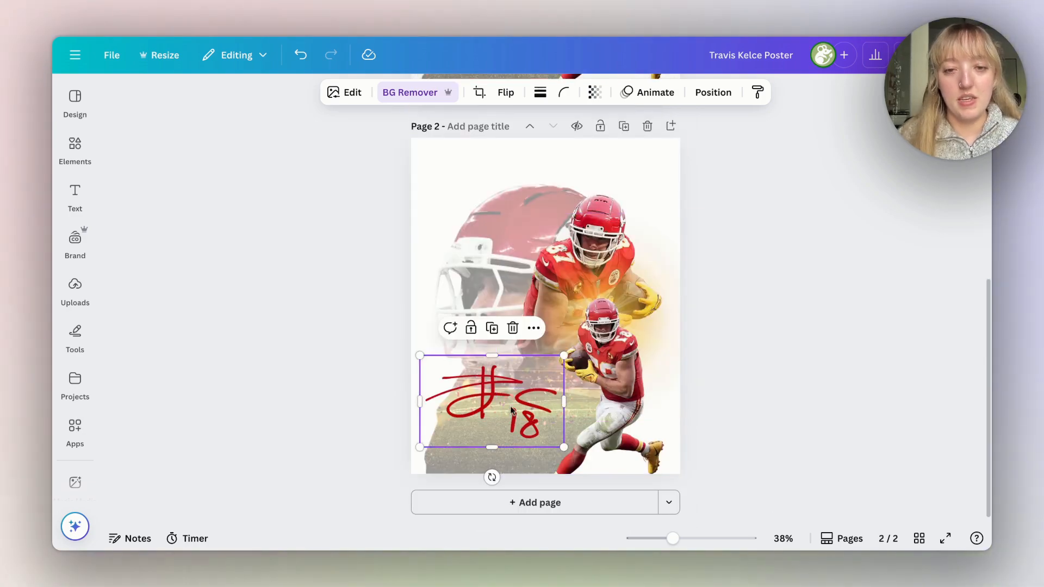
left_click(798, 327)
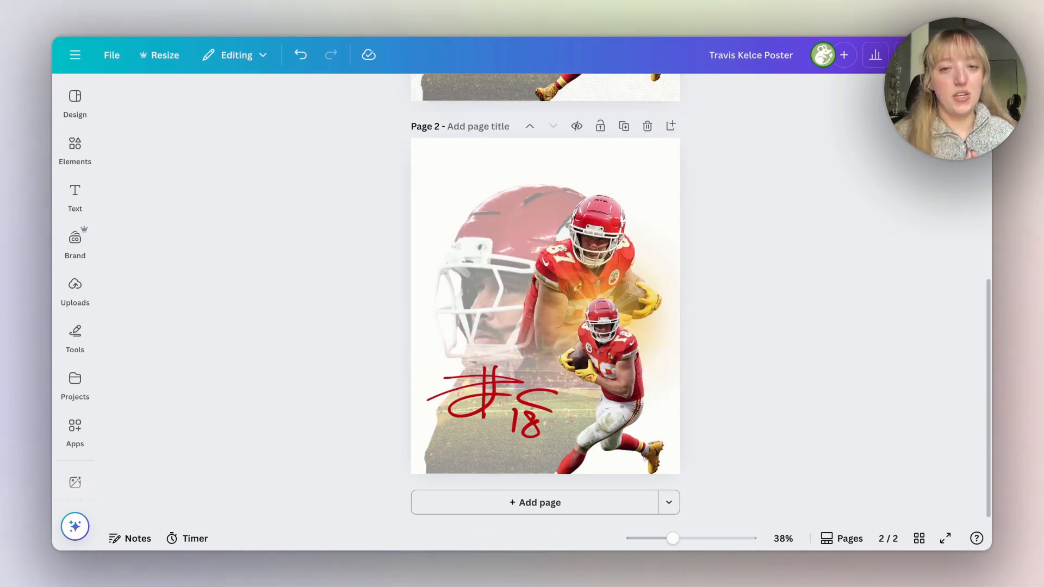
mouse_move(196, 121)
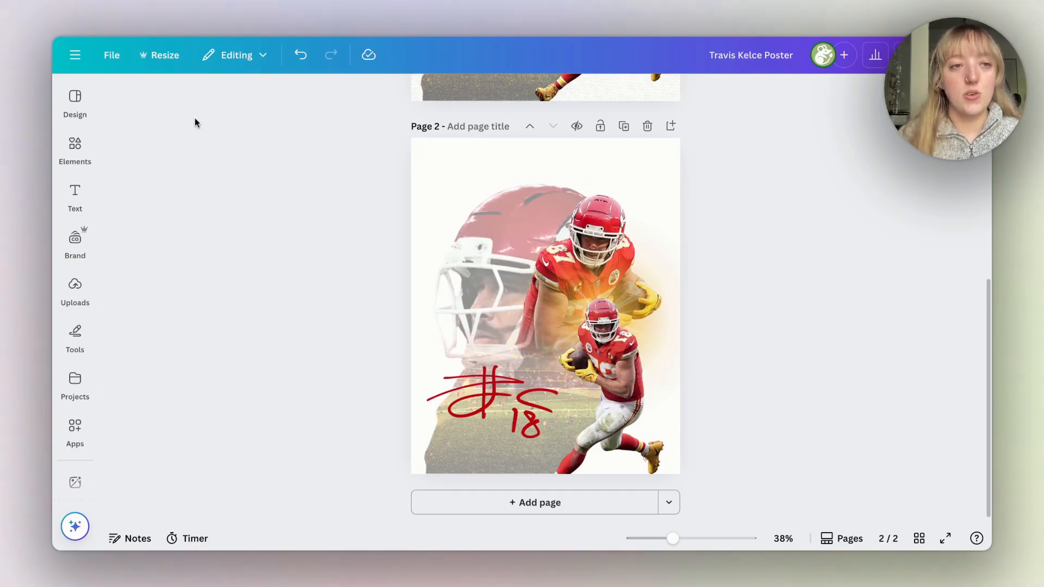
Search 'canvas', add the white texture photo, send it to back, and set transparency to about 42
type("canvas")
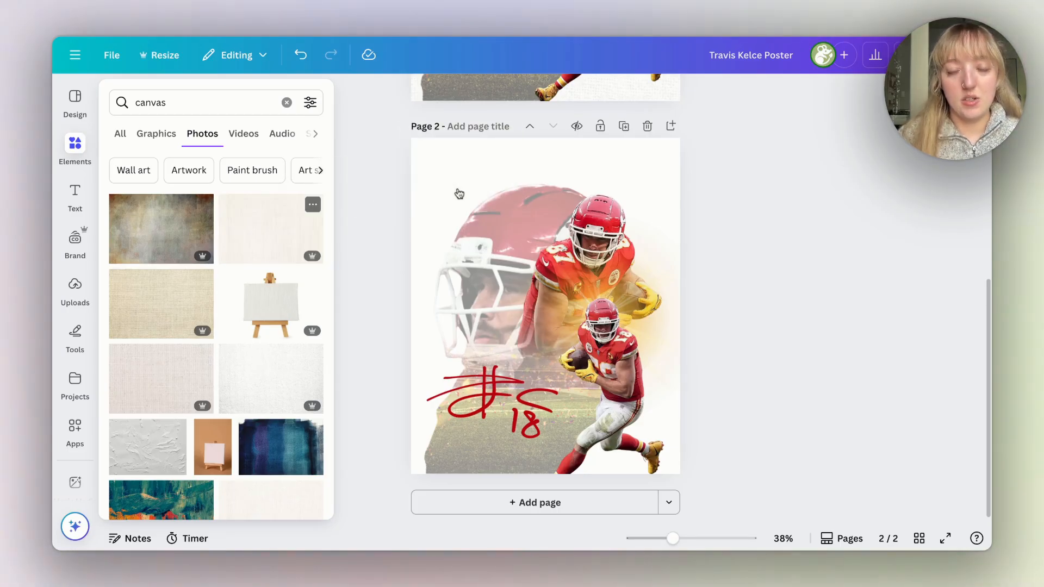
left_click(75, 288)
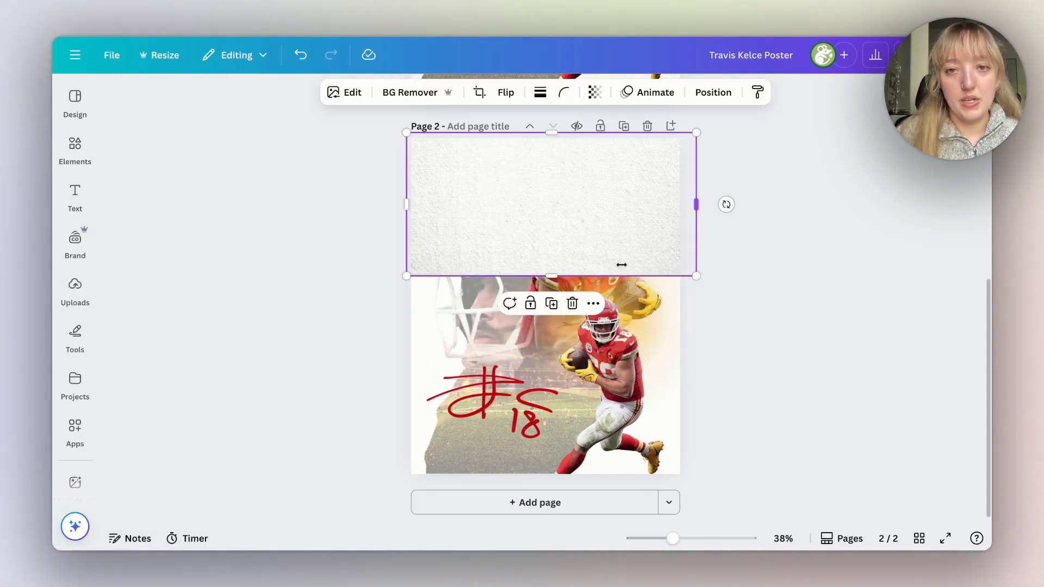
left_click(712, 92)
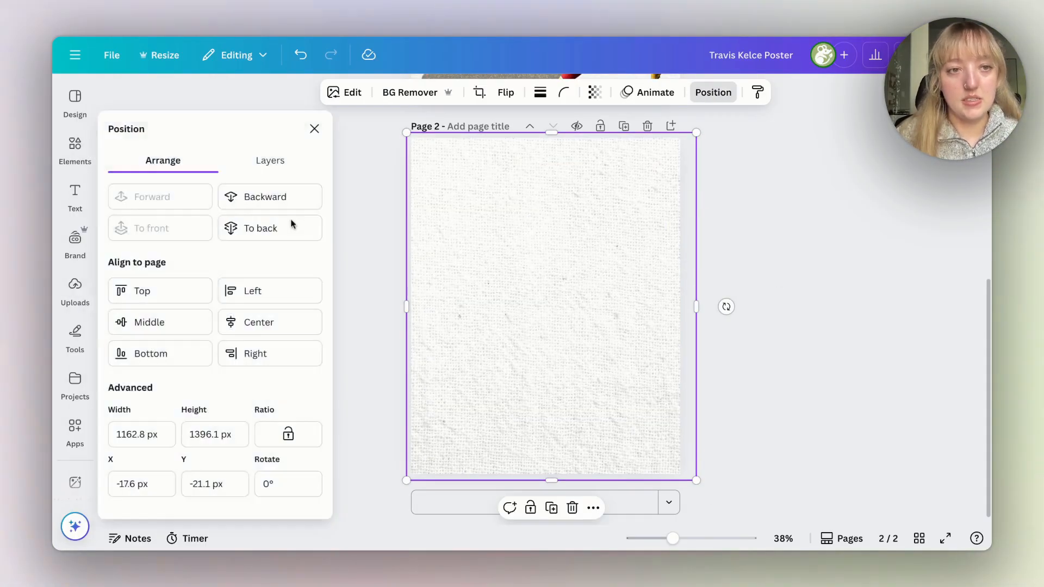
left_click(594, 91)
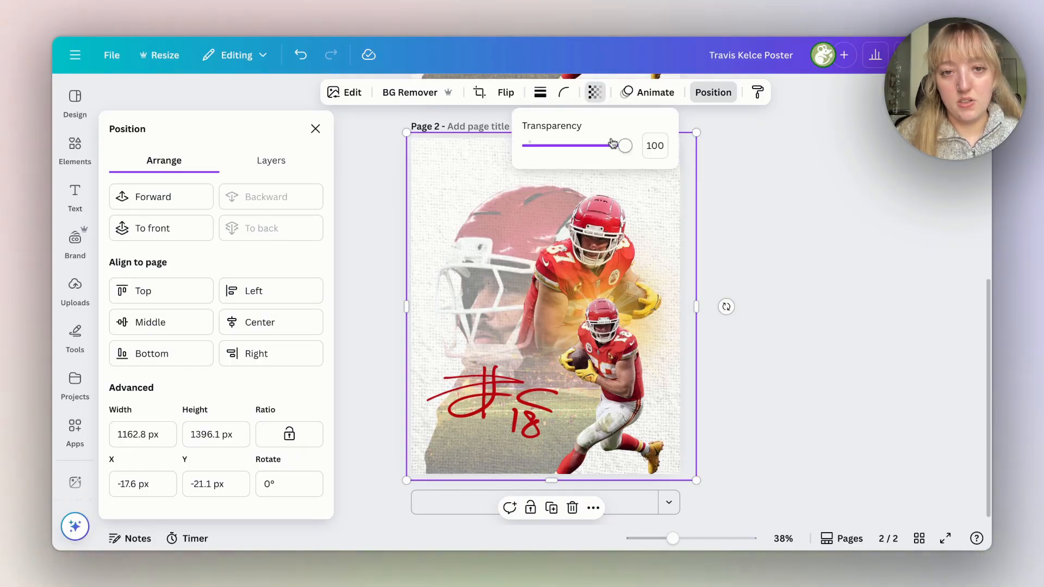
left_click_drag(625, 145, 557, 145)
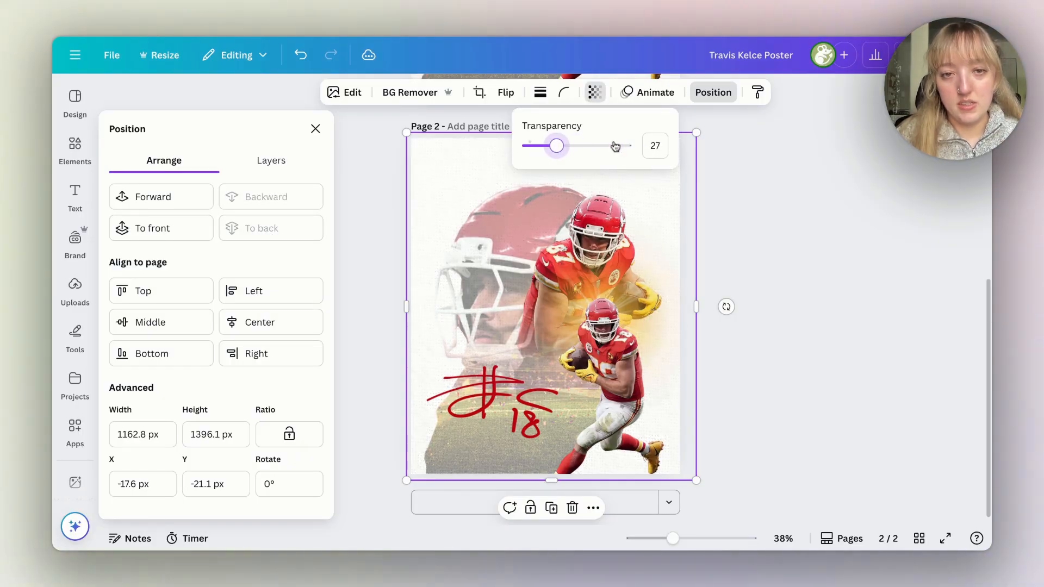
left_click_drag(557, 146, 567, 145)
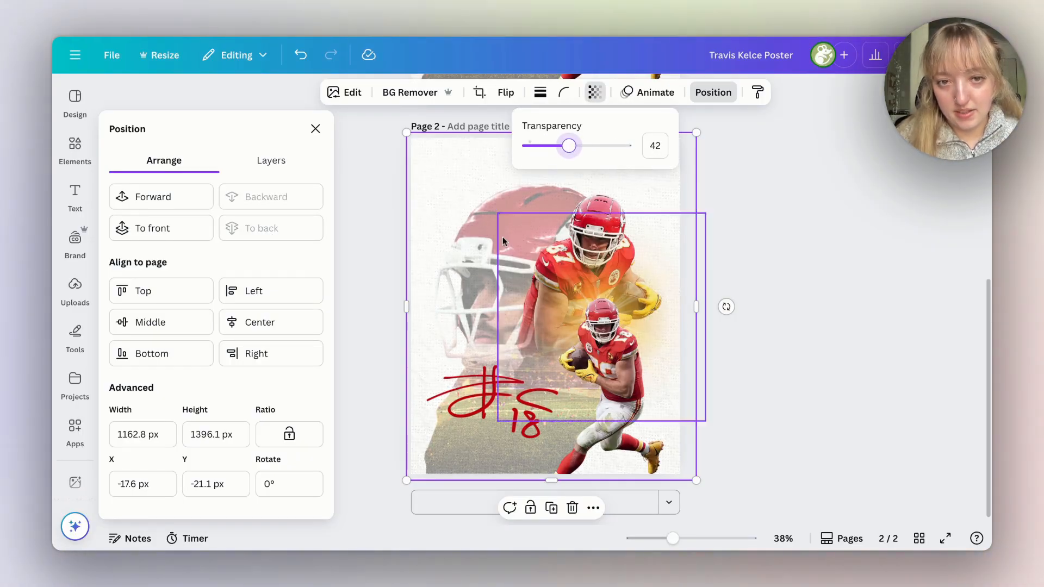